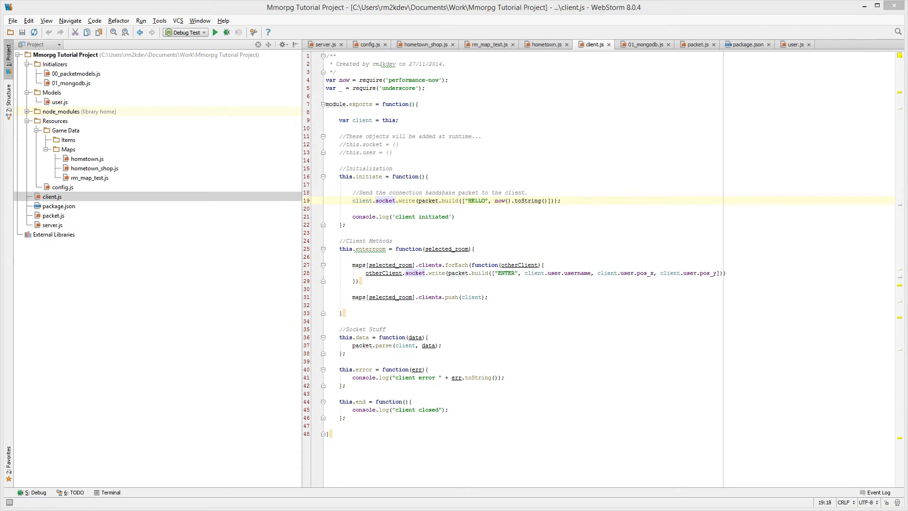
# - End the enterroom method with ';' and leave blank lines below it for a new method
pyautogui.click(325, 321)
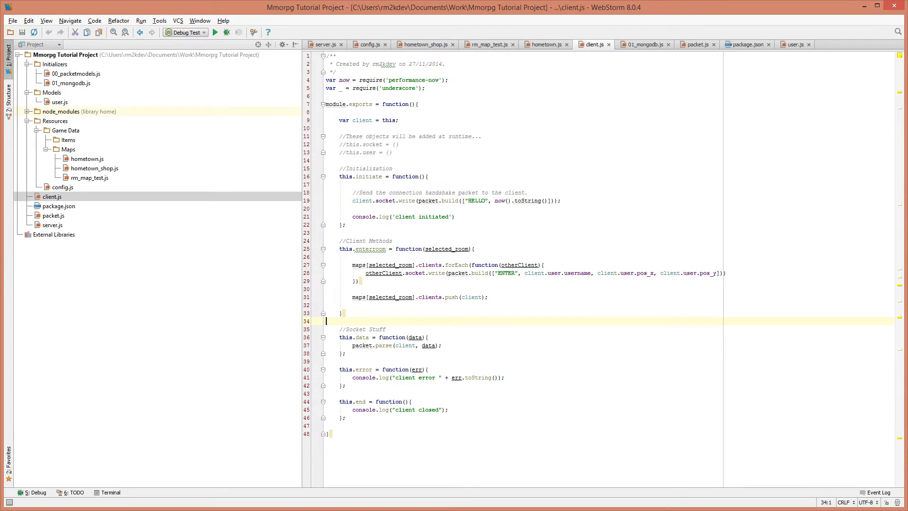
pyautogui.click(343, 313)
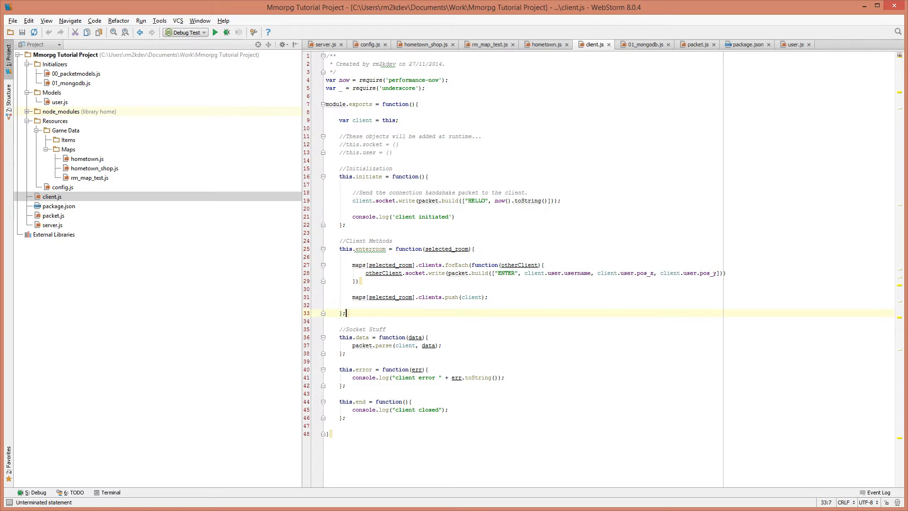
pyautogui.press('enter')
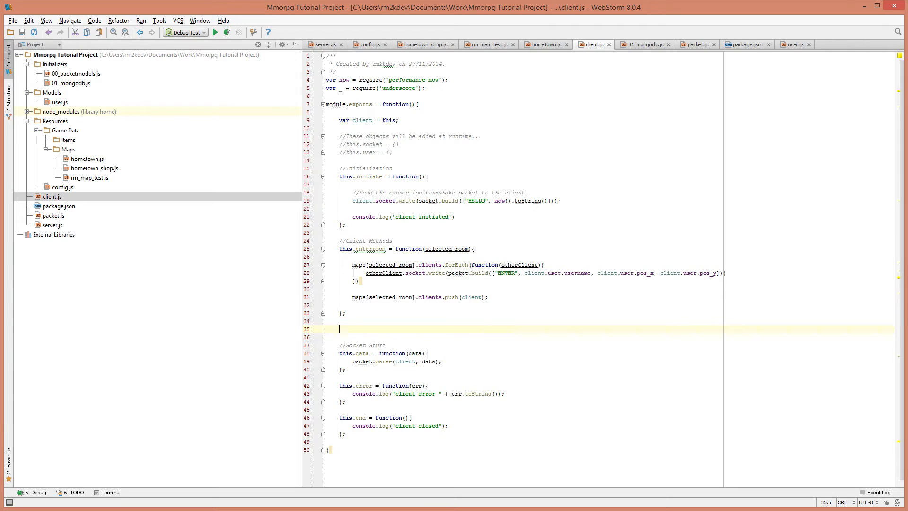
# - Define this.broadcastroom = function(packetData){ }; as an empty method below enterroom
pyautogui.write('this.broadcastroom =')
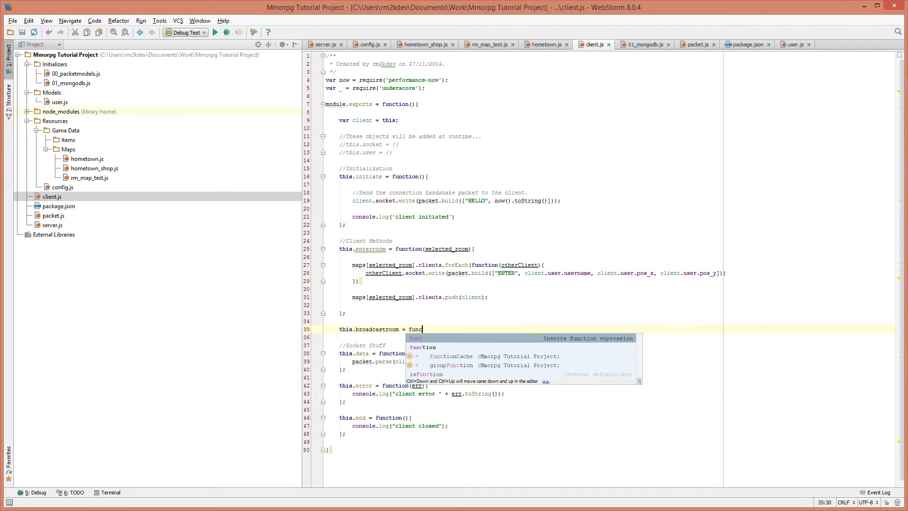
pyautogui.write('function(packetData){')
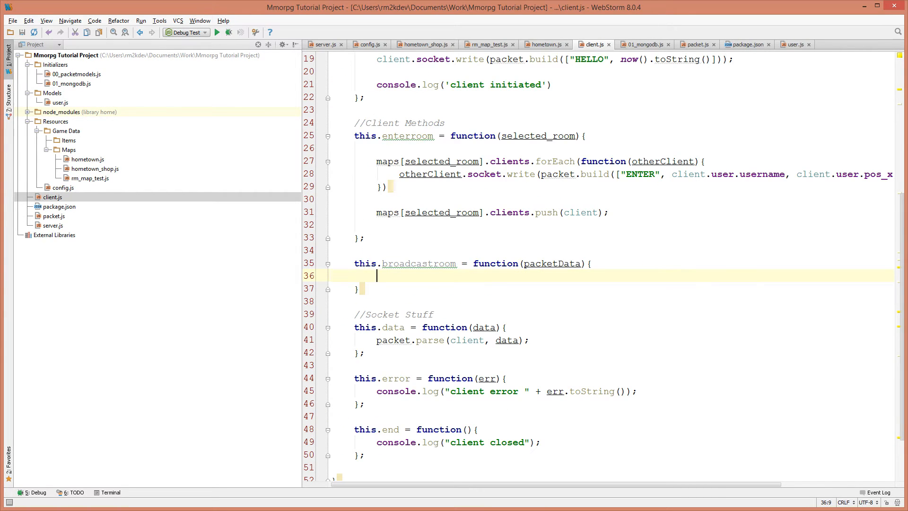
pyautogui.doubleClick(418, 264)
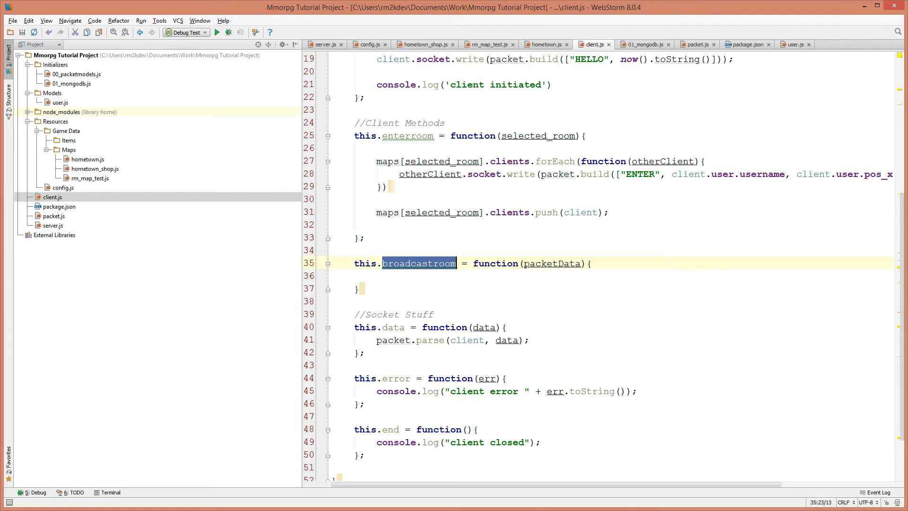
pyautogui.doubleClick(551, 264)
pyautogui.write(';')
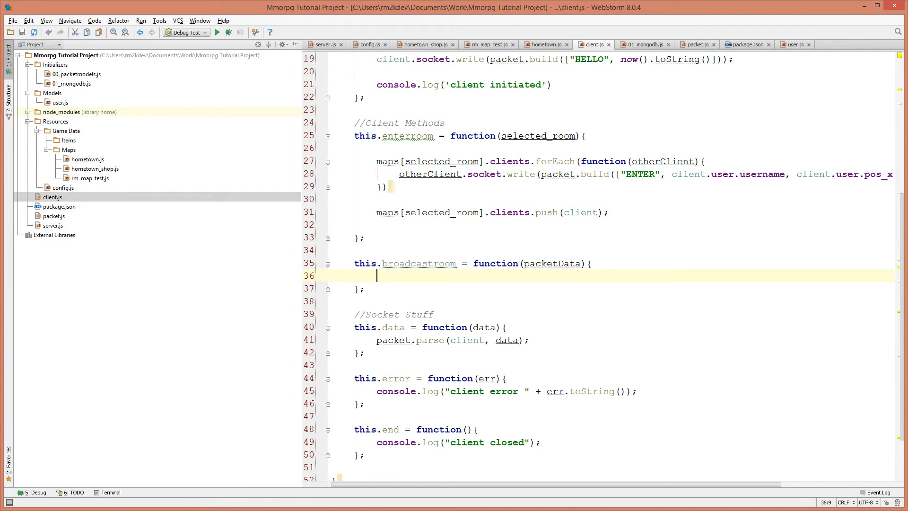
# - Write maps[client.user.current_room].clients inside the broadcastroom body
pyautogui.write('maps')
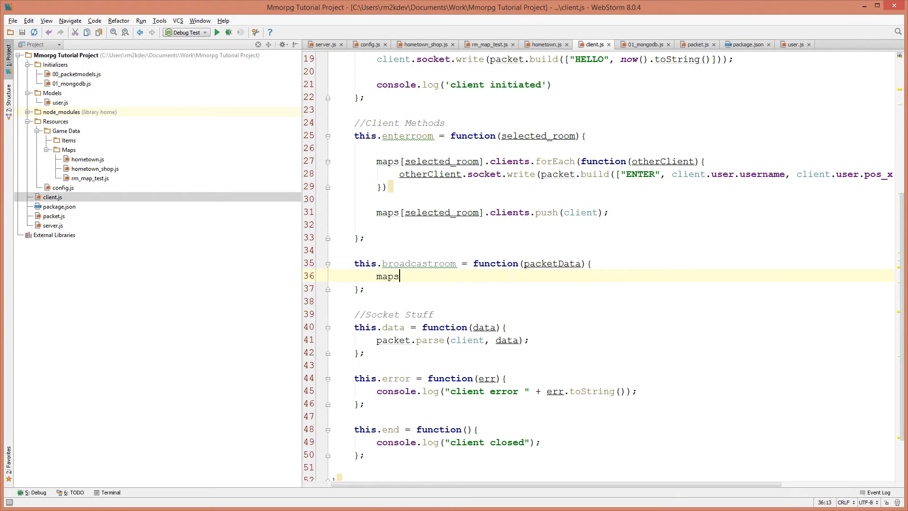
pyautogui.write('[')
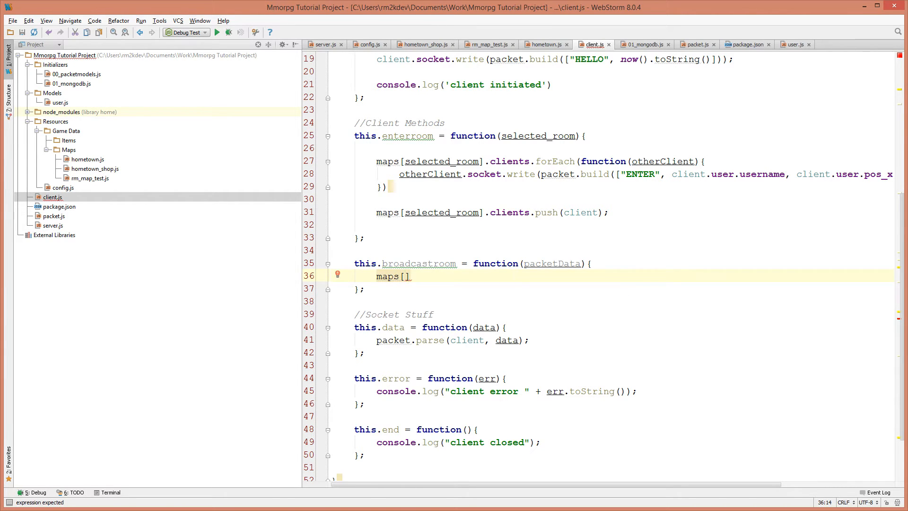
pyautogui.scroll(3)
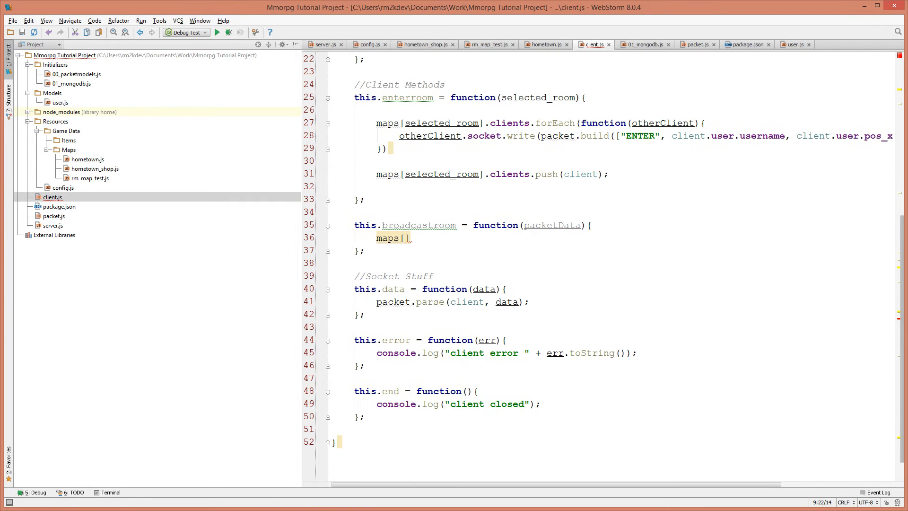
pyautogui.write('cl')
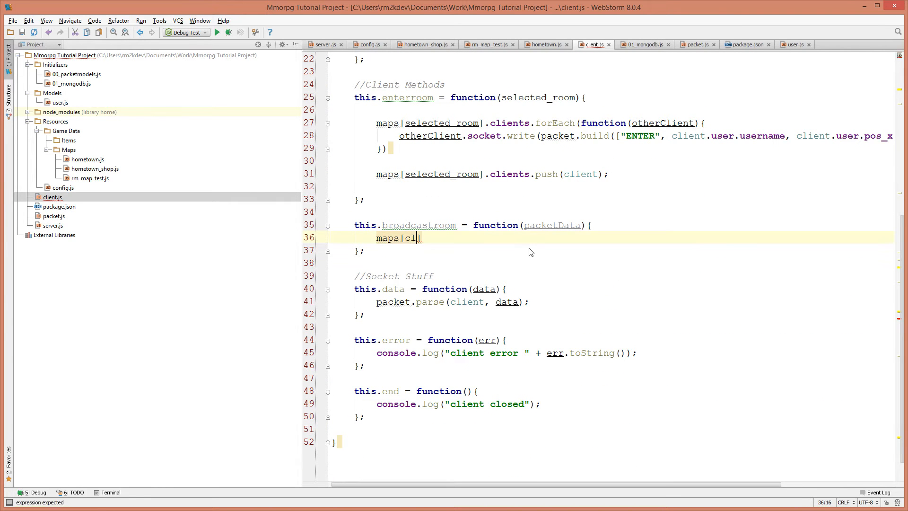
pyautogui.write('ient')
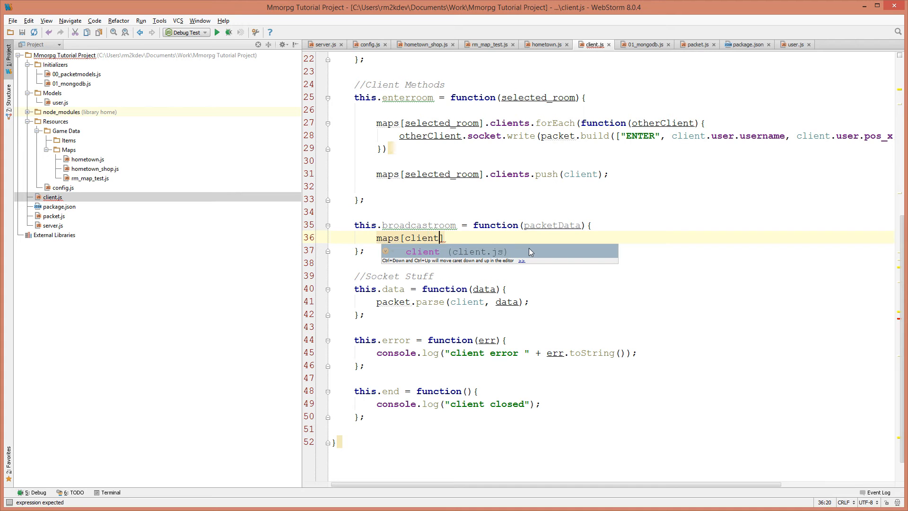
pyautogui.write('.user.')
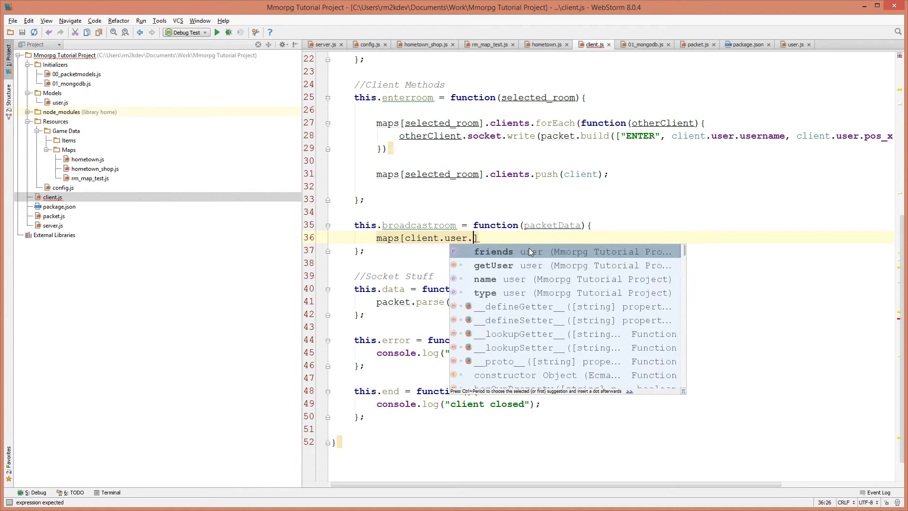
pyautogui.write('current_room]')
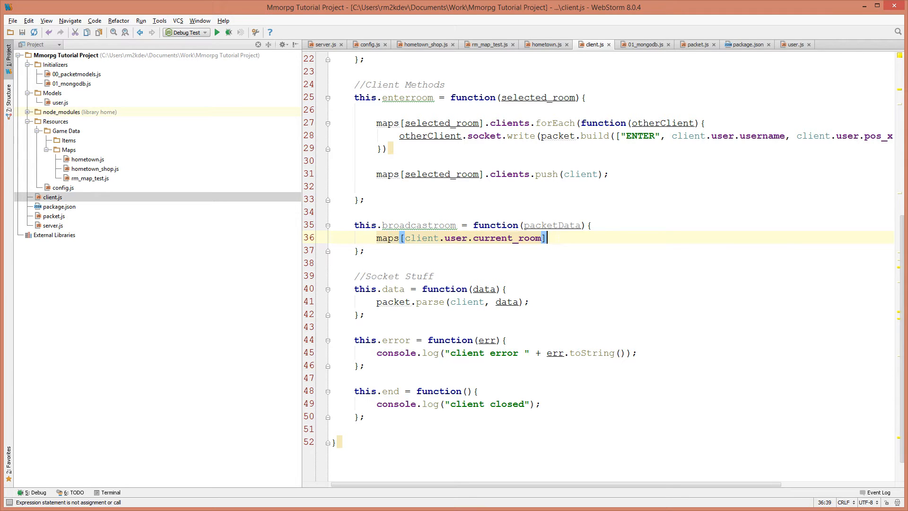
pyautogui.write('.clients')
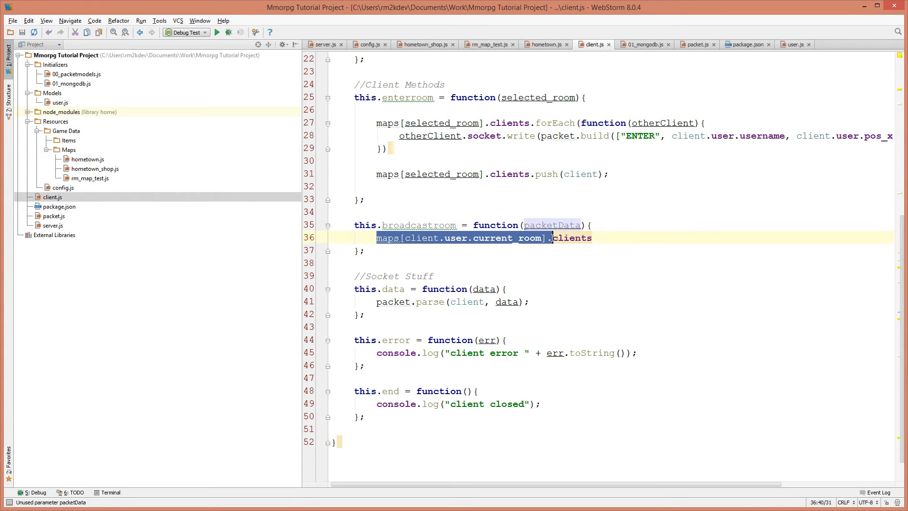
# - Review enterroom's forEach loop for reference and return to the end of the clients line
pyautogui.doubleClick(571, 239)
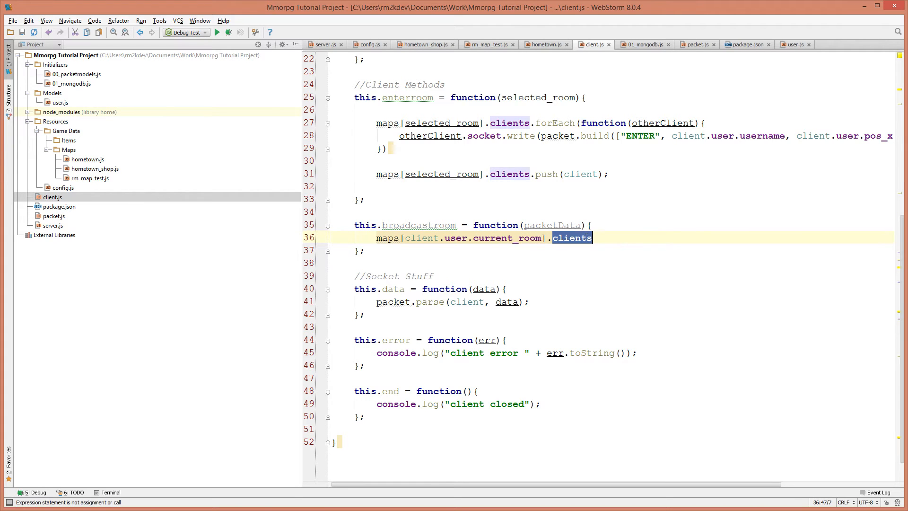
pyautogui.click(592, 238)
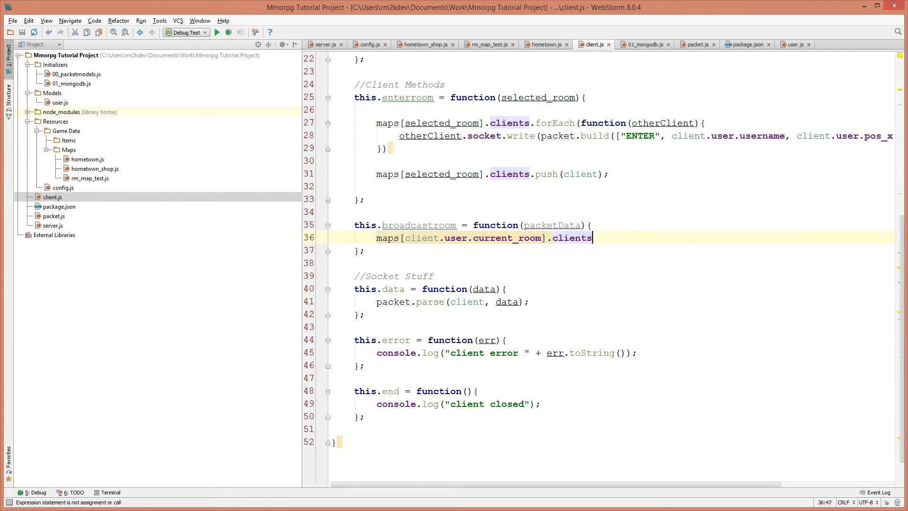
pyautogui.click(332, 186)
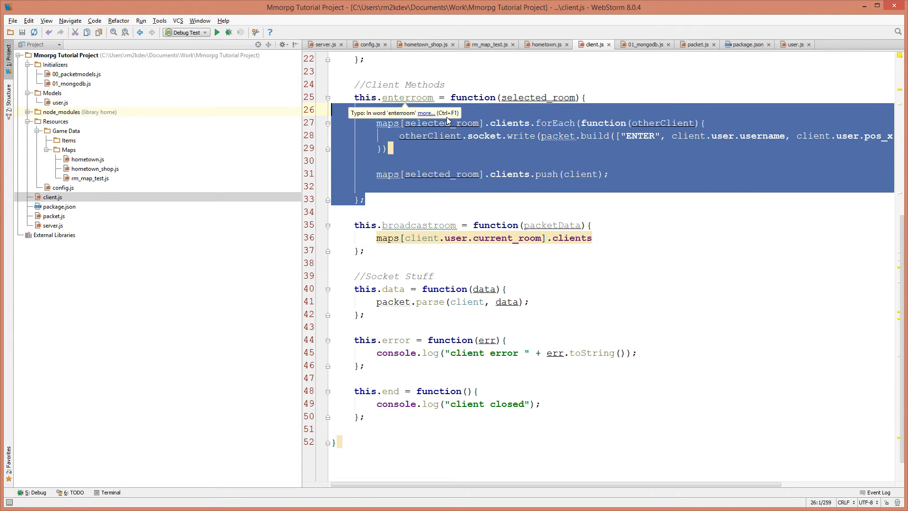
pyautogui.click(492, 174)
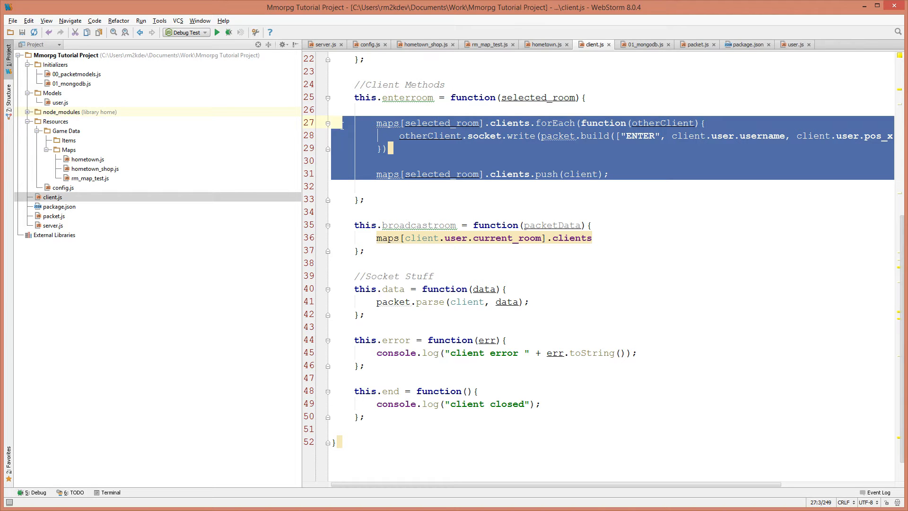
pyautogui.click(592, 238)
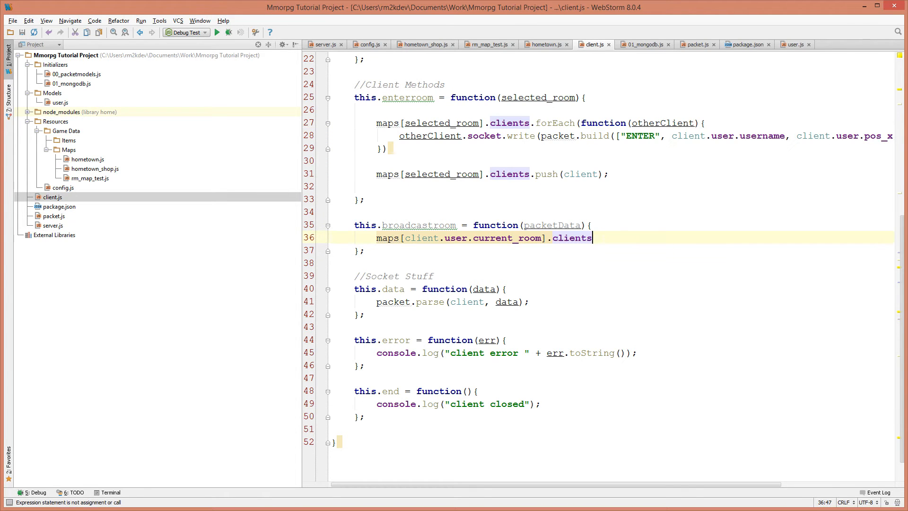
# - Append .forEach(function(otherClient){ }) to the clients line with an empty callback body
pyautogui.write('.forEach(')
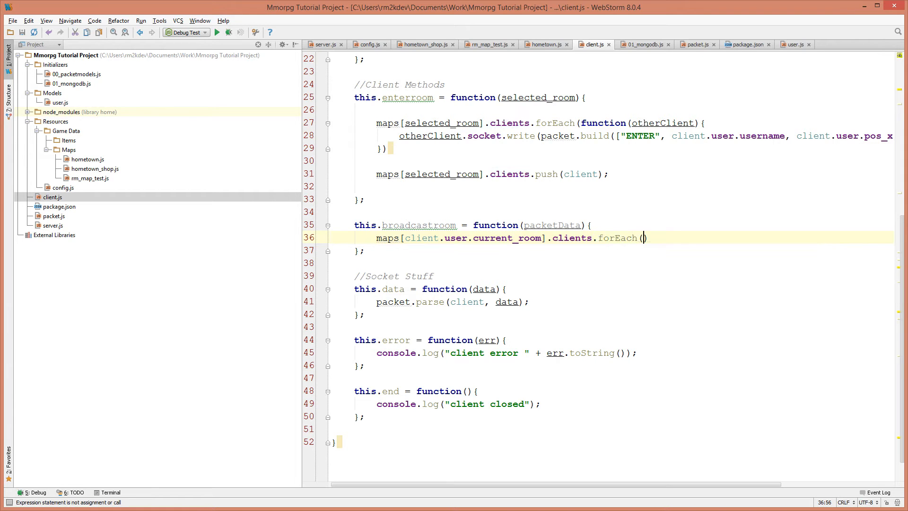
pyautogui.write('function ()')
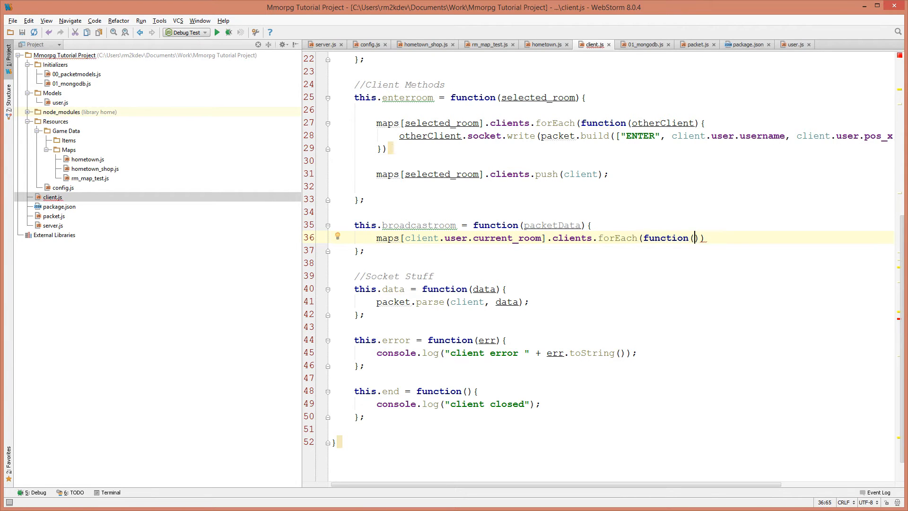
pyautogui.write('otherClient')
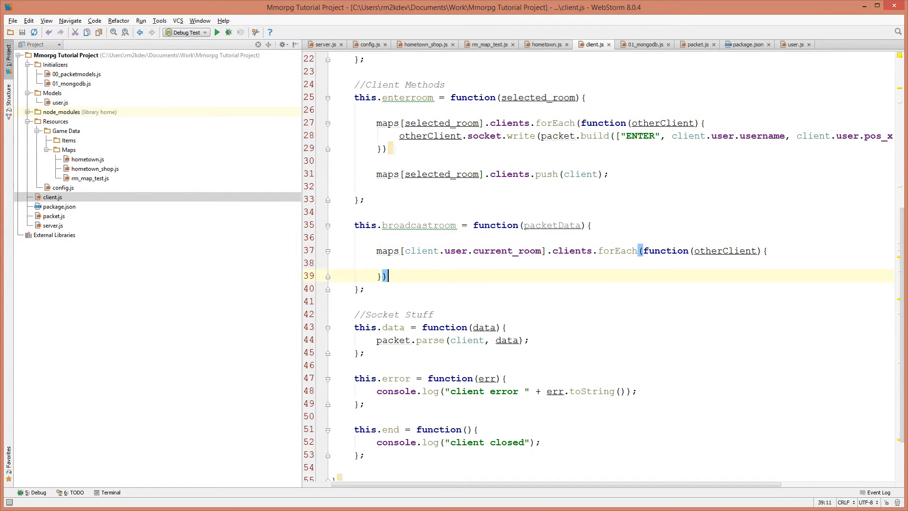
pyautogui.press('Return')
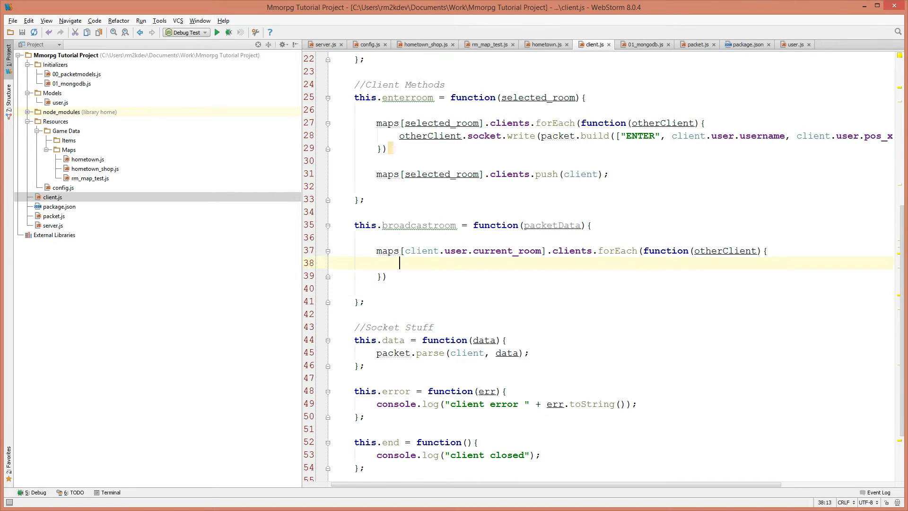
pyautogui.press('enter')
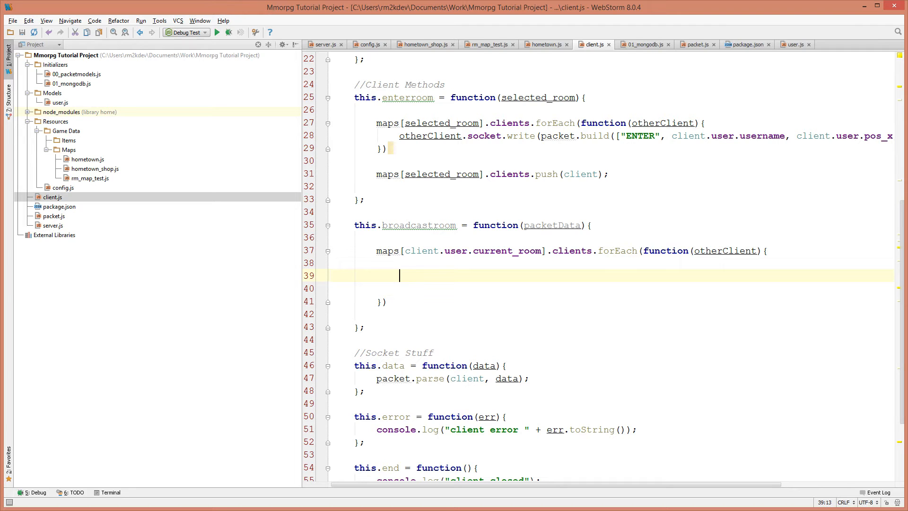
# - Add if(otherClient.user.username != client.user.username){ } inside the forEach loop
pyautogui.write('if')
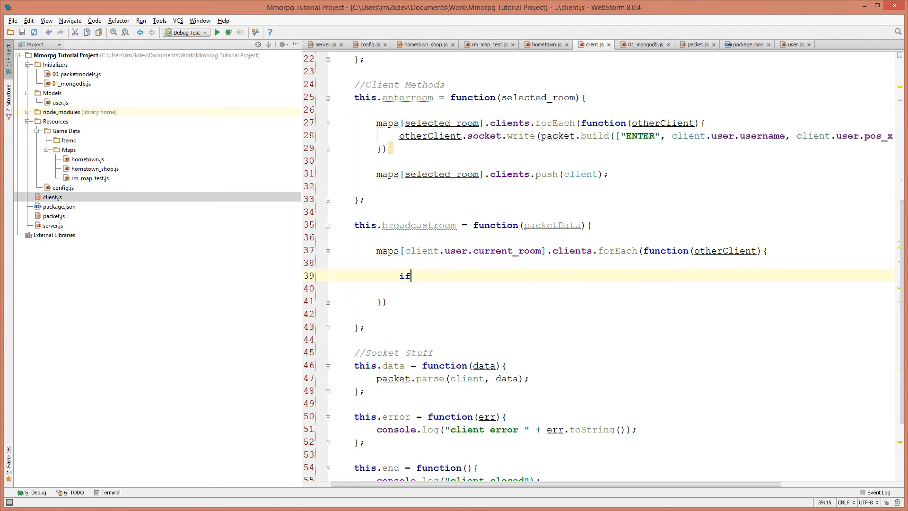
pyautogui.write('(otherc')
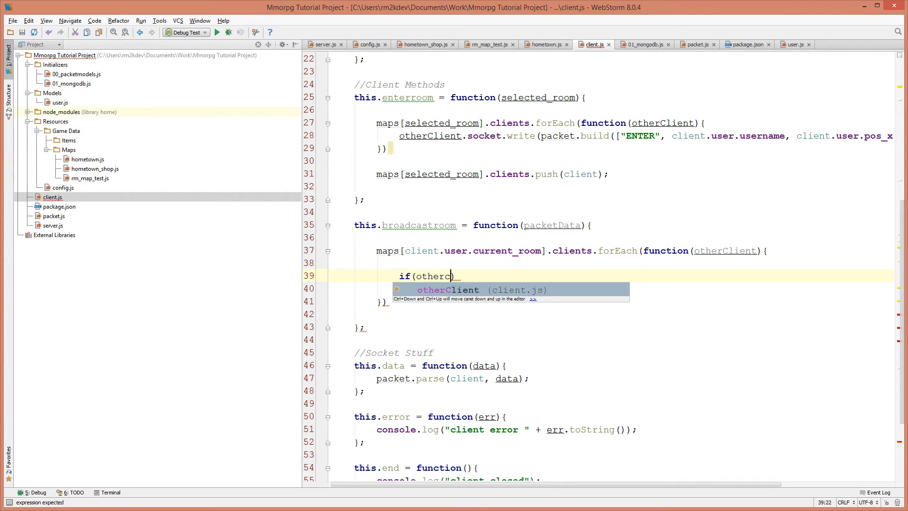
pyautogui.write('Client.user.u')
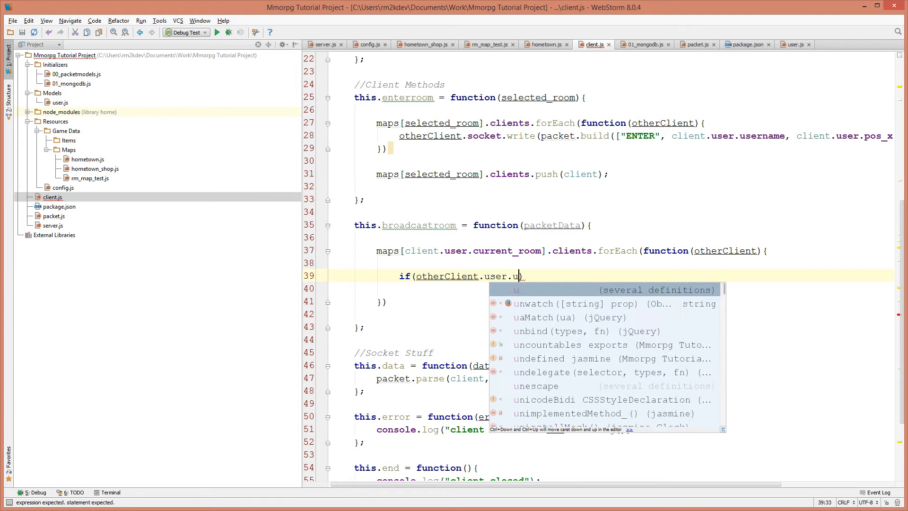
pyautogui.write('sername !=')
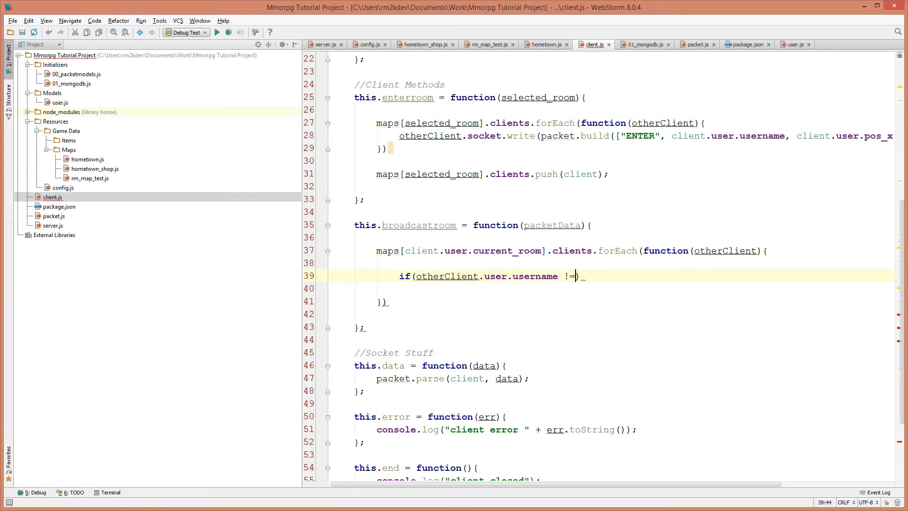
pyautogui.write('client.user.username')
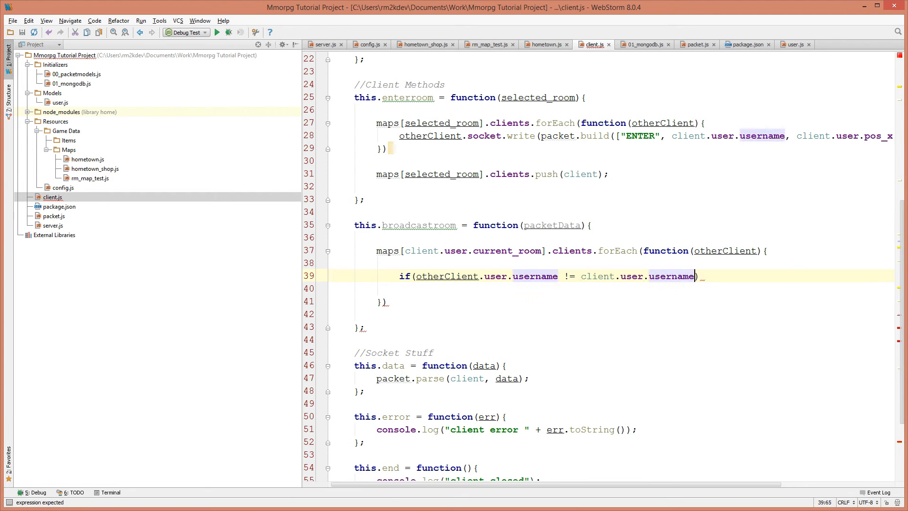
pyautogui.write('{')
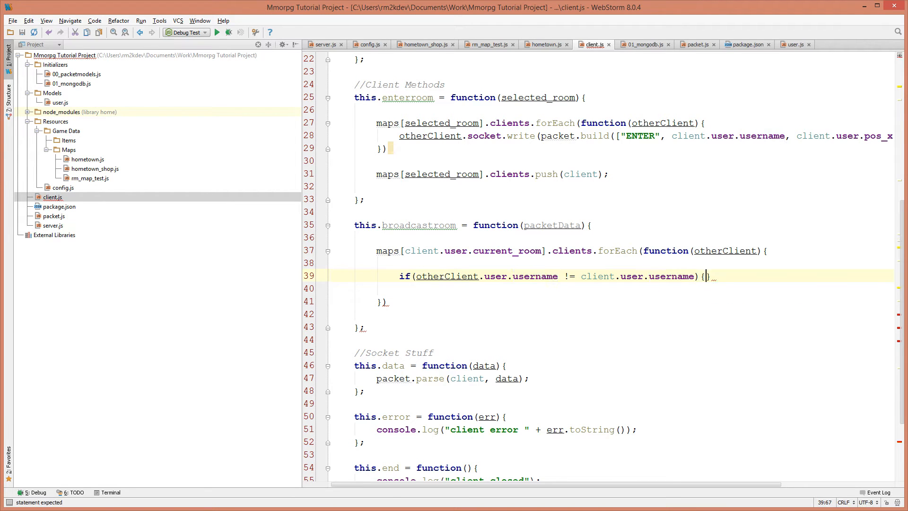
pyautogui.press('enter')
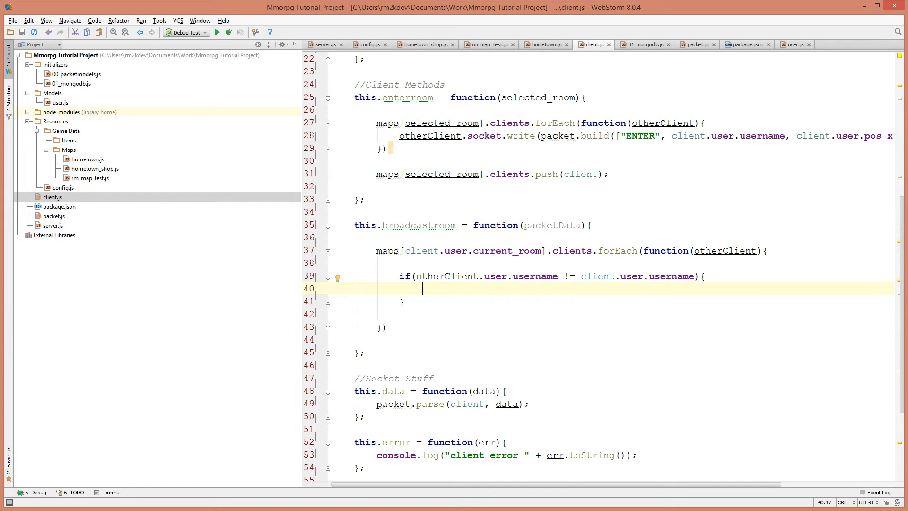
# - Write otherClient.socket.write(packetData) in the if block, close it with ';', and switch to 00_packetmodels.js
pyautogui.write('o')
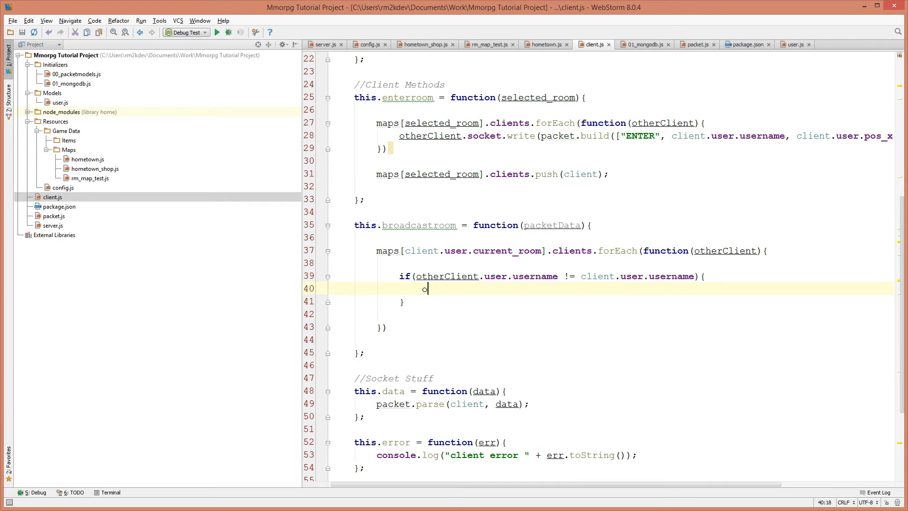
pyautogui.write('therClient.socket.write(p')
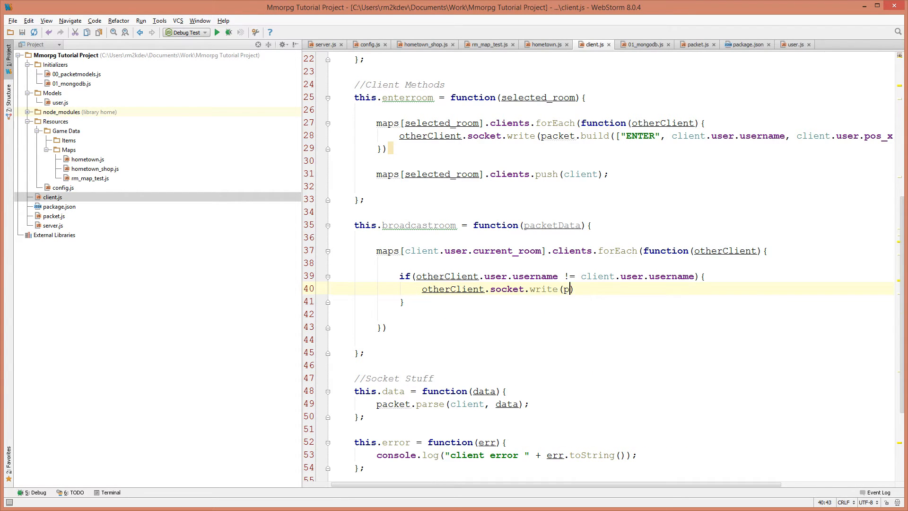
pyautogui.write('acketData)')
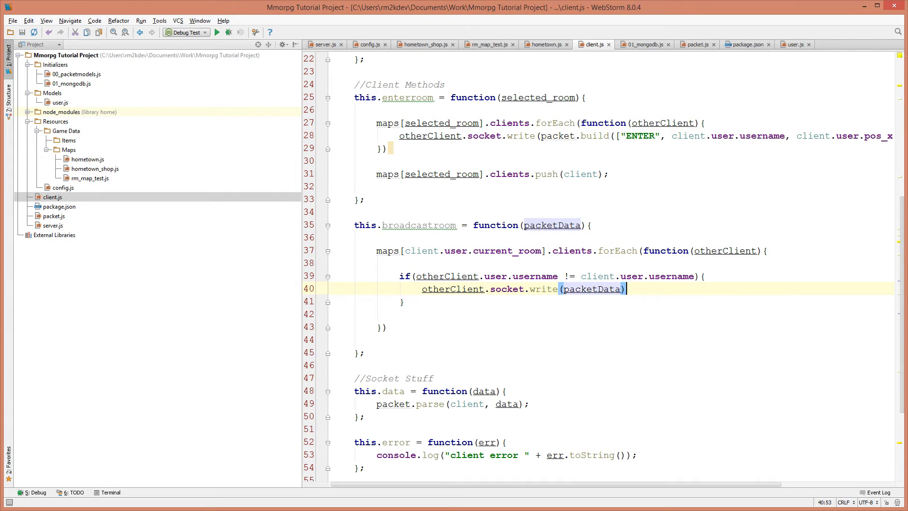
pyautogui.click(451, 249)
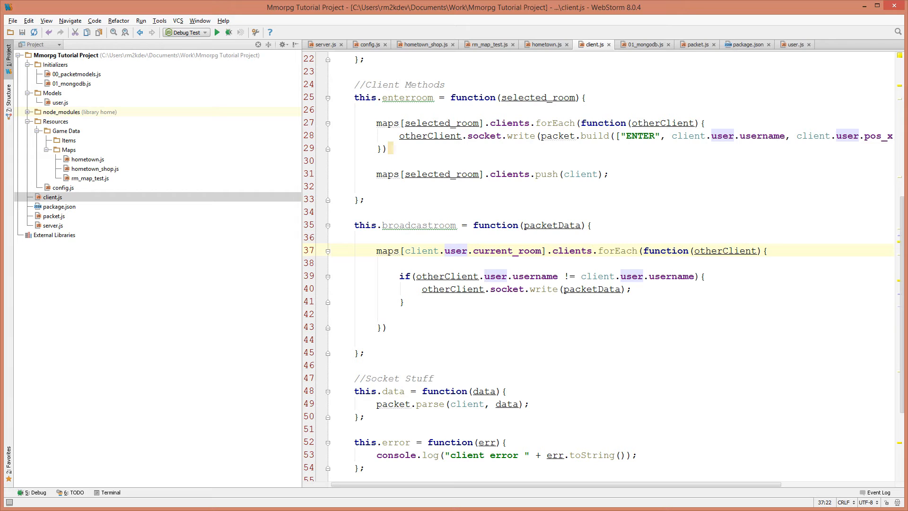
pyautogui.click(401, 301)
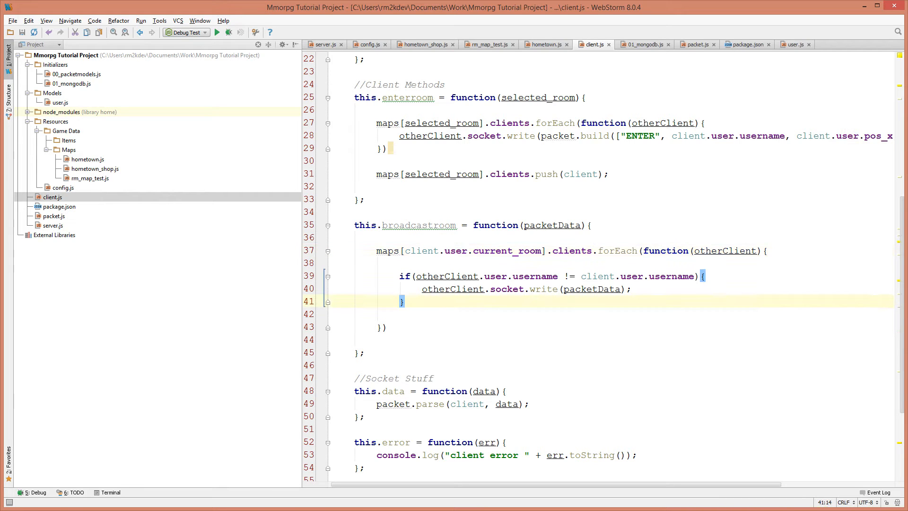
pyautogui.write(';')
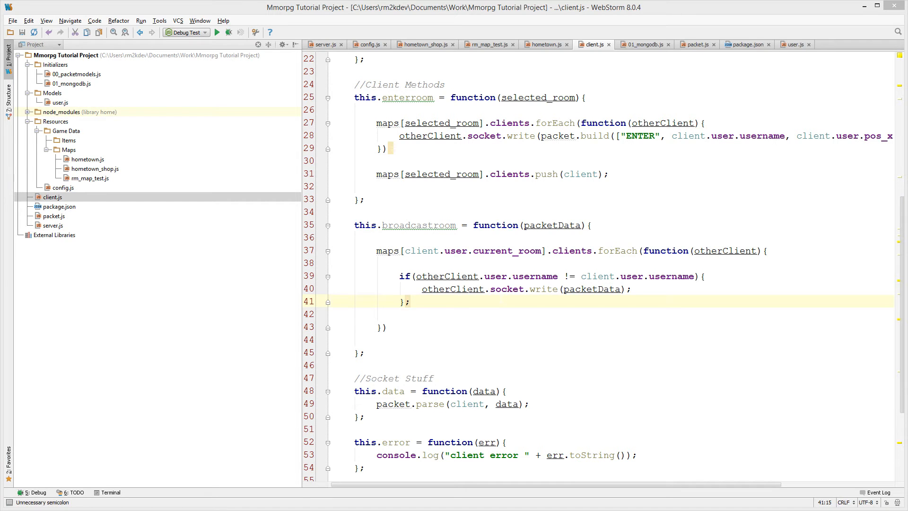
pyautogui.click(69, 150)
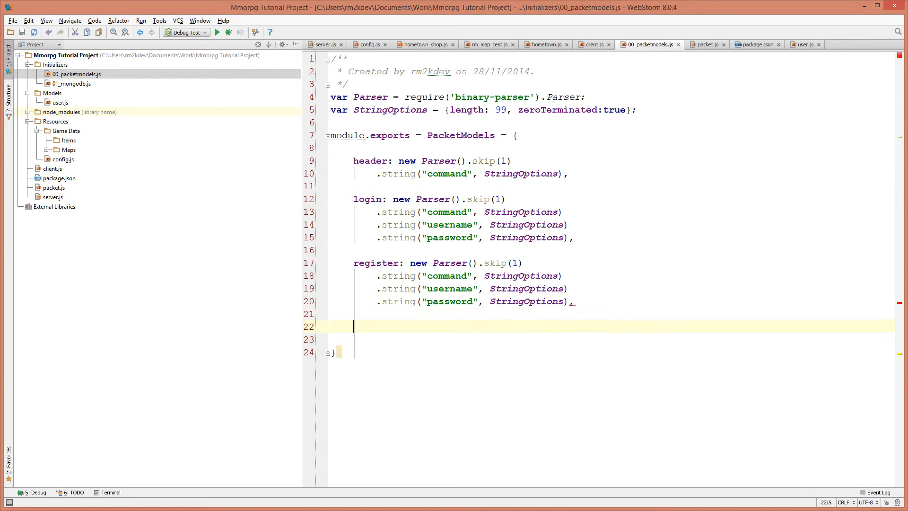
# - Start the pos model as new Parser().skip(1).string("command", StringOptions) in PacketModels
pyautogui.write('pos:')
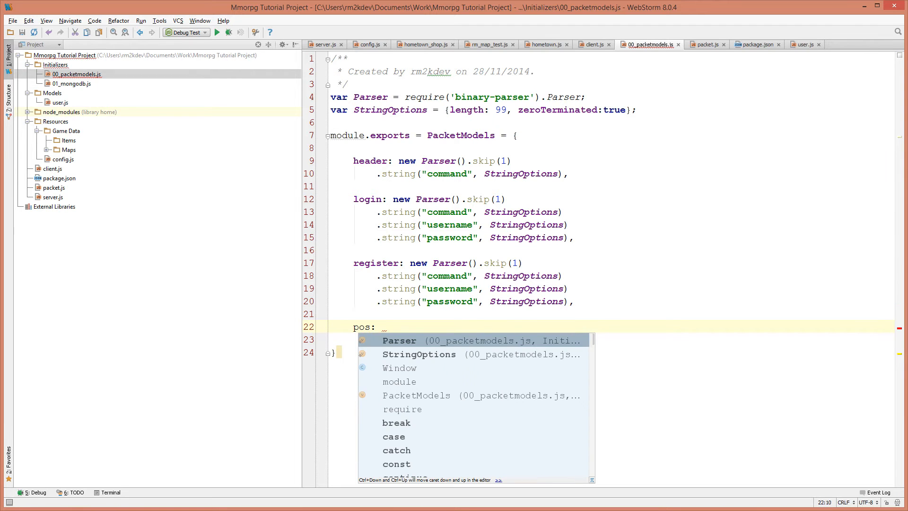
pyautogui.write('new Parser().skip(1')
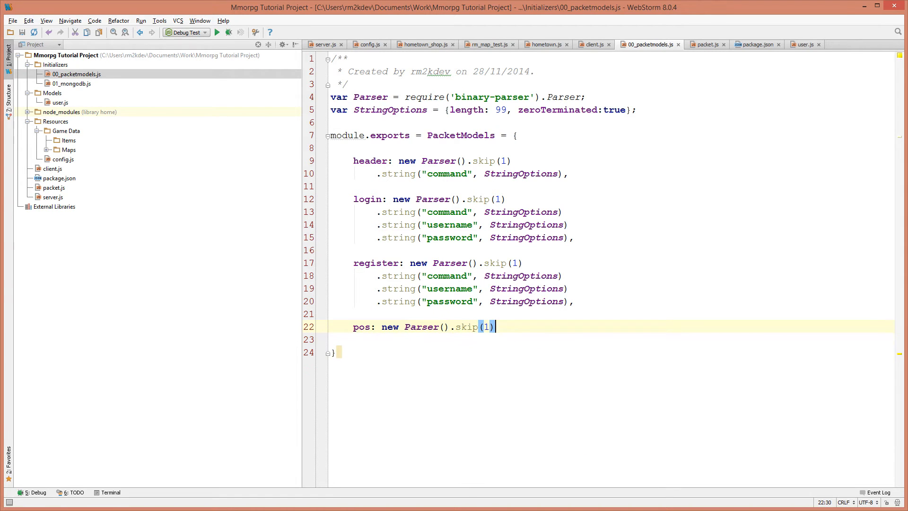
pyautogui.press('enter')
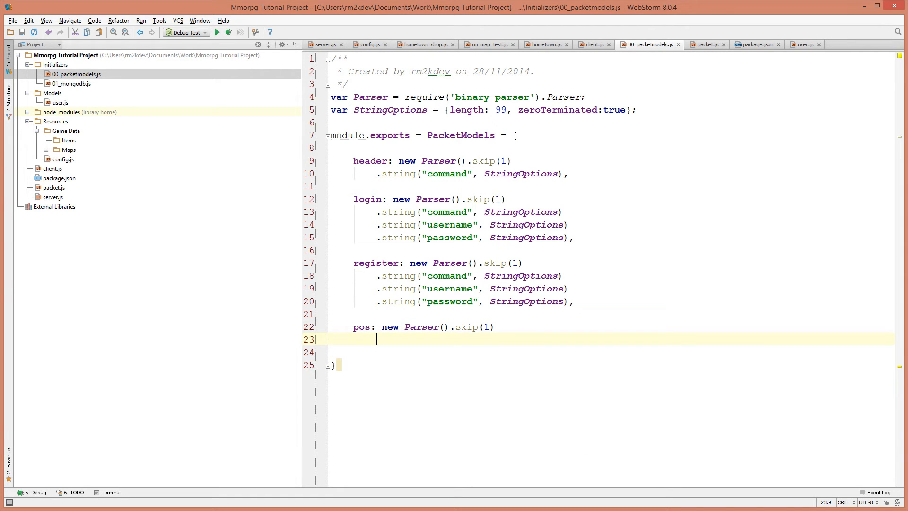
pyautogui.write('.\\')
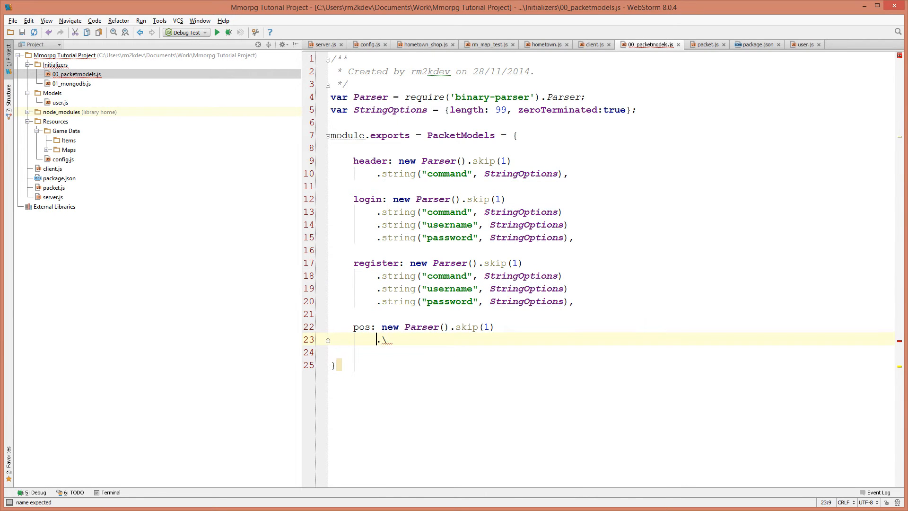
pyautogui.write('string("command", StringOptions)')
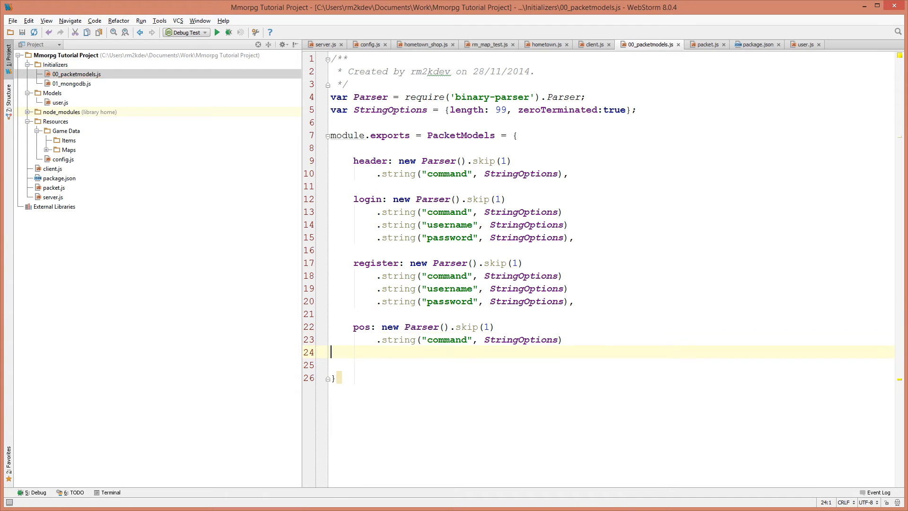
pyautogui.write('.')
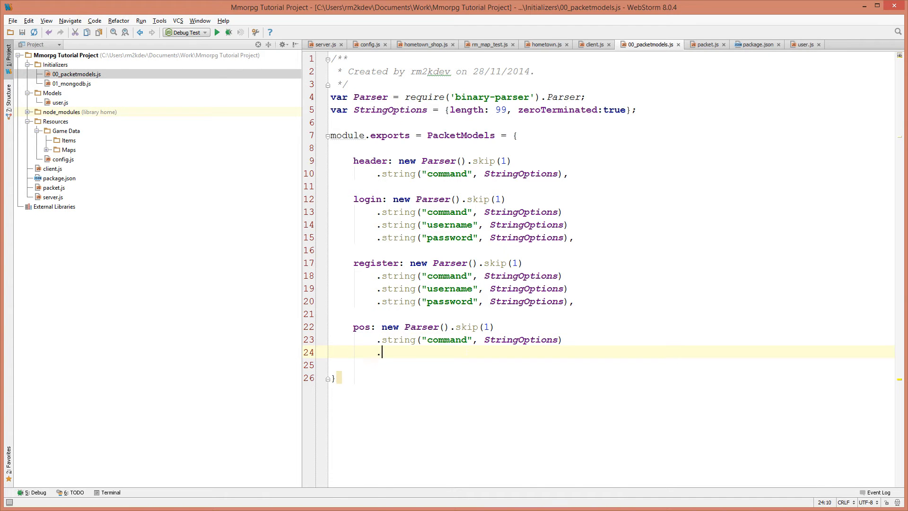
pyautogui.write('.')
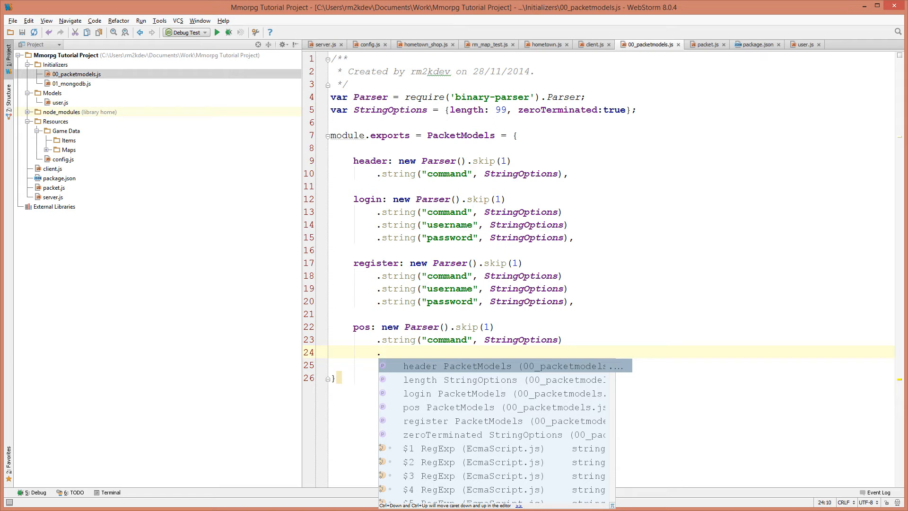
# - Add int32le('target_x') and int32le('target_y') fields to the pos packet model
pyautogui.write('int')
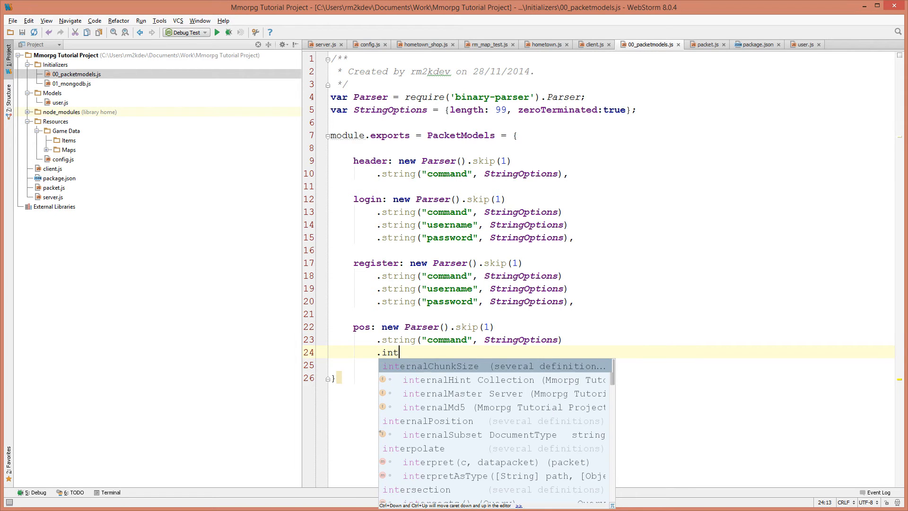
pyautogui.write('32l')
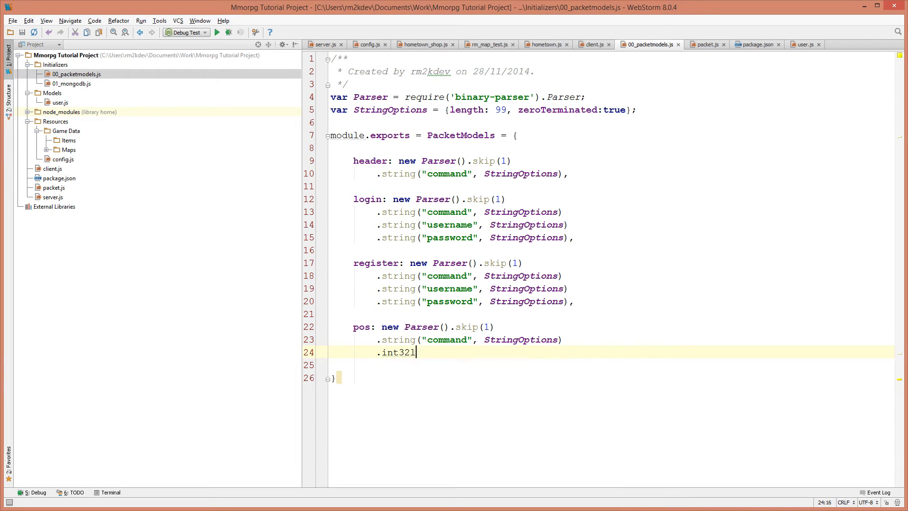
pyautogui.write('e')
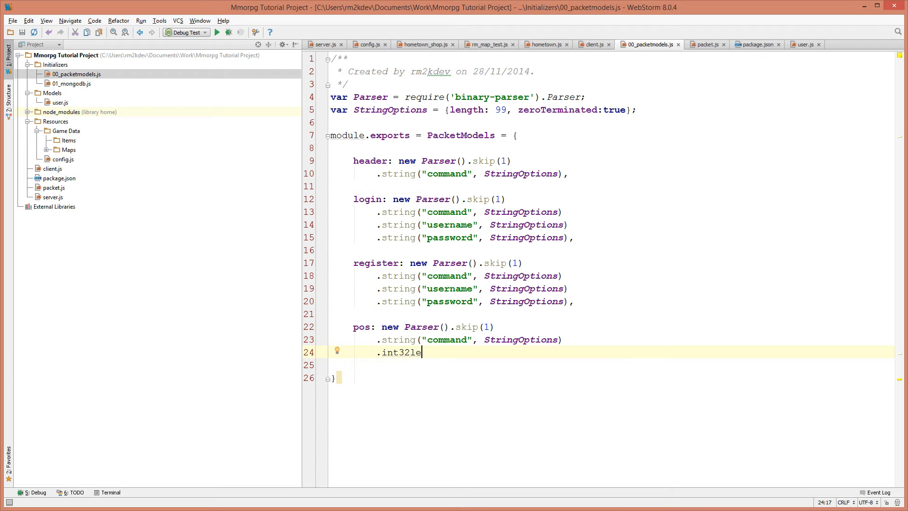
pyautogui.write('("")')
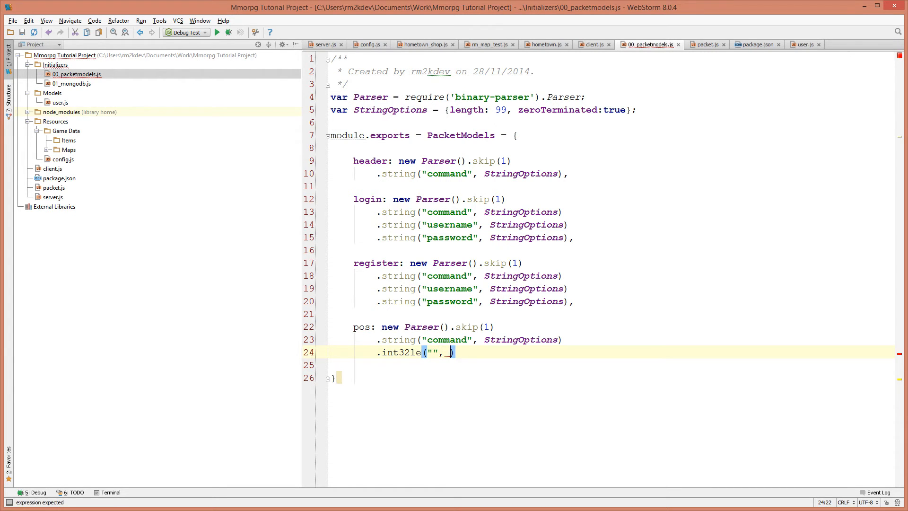
pyautogui.write('StringOptions')
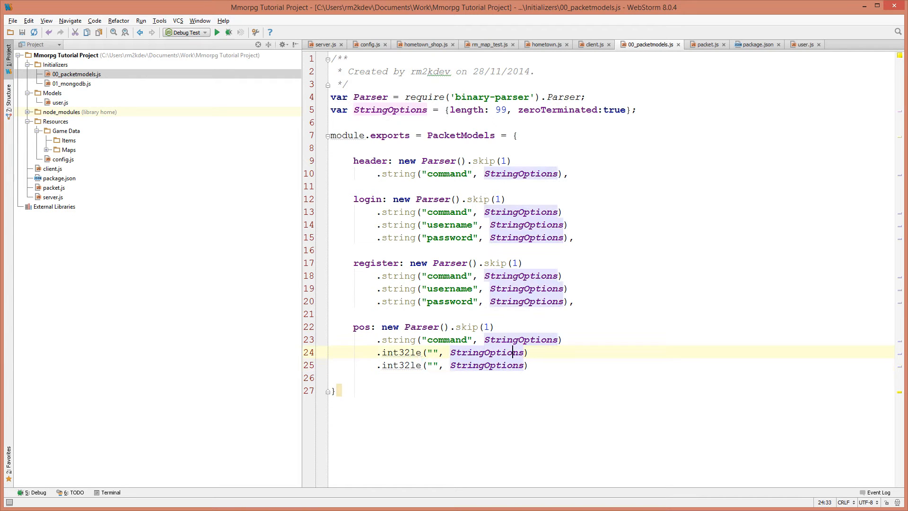
pyautogui.write('targ')
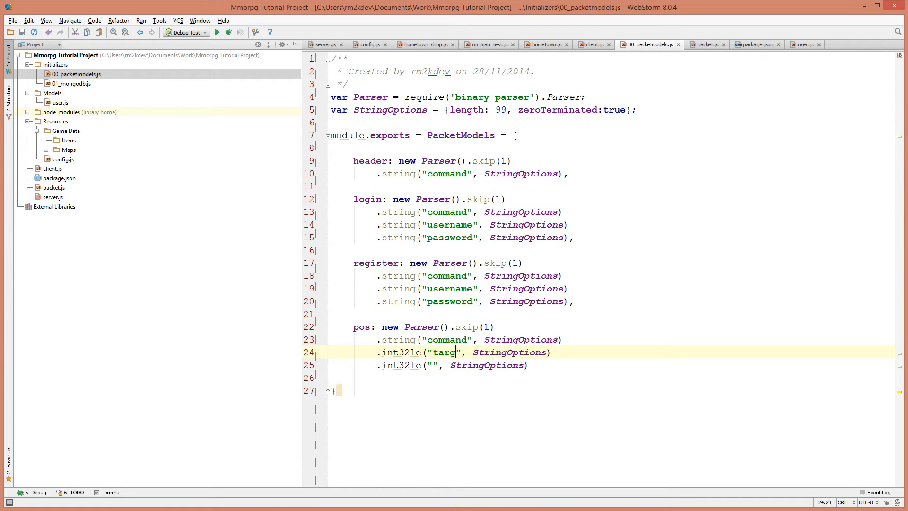
pyautogui.write('et_x')
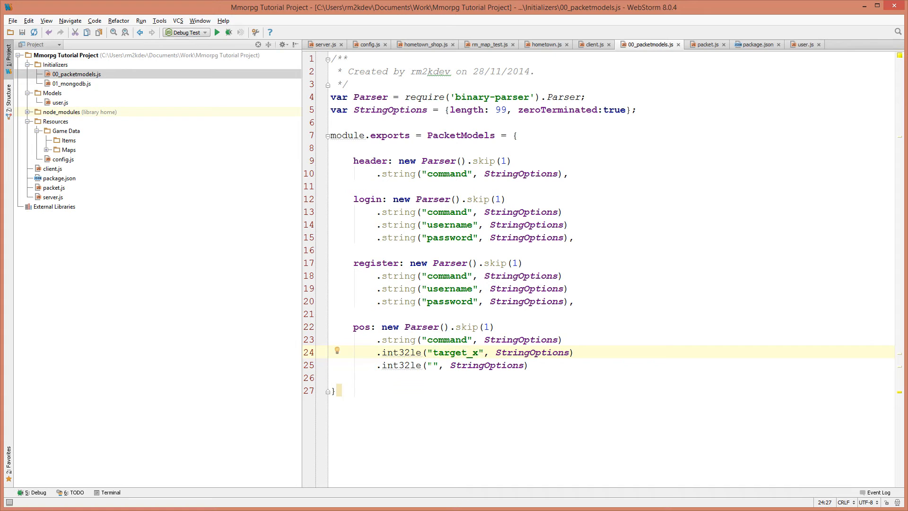
pyautogui.write('target_y')
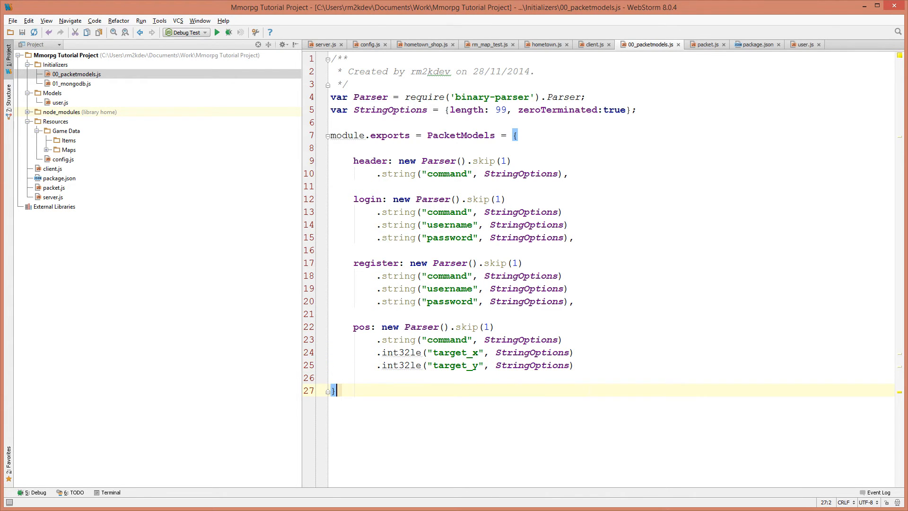
pyautogui.click(386, 352)
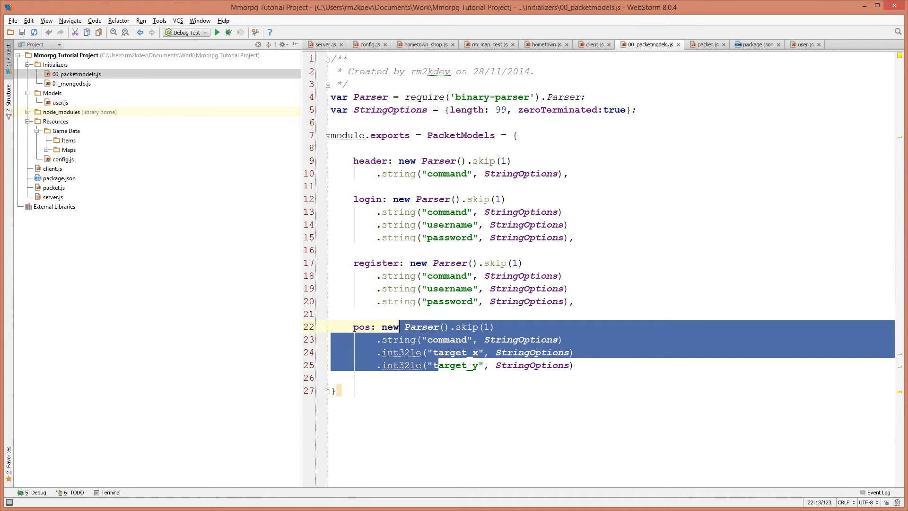
# - Switch to packet.js and scroll to the interpret function's switch on header.command
pyautogui.click(706, 45)
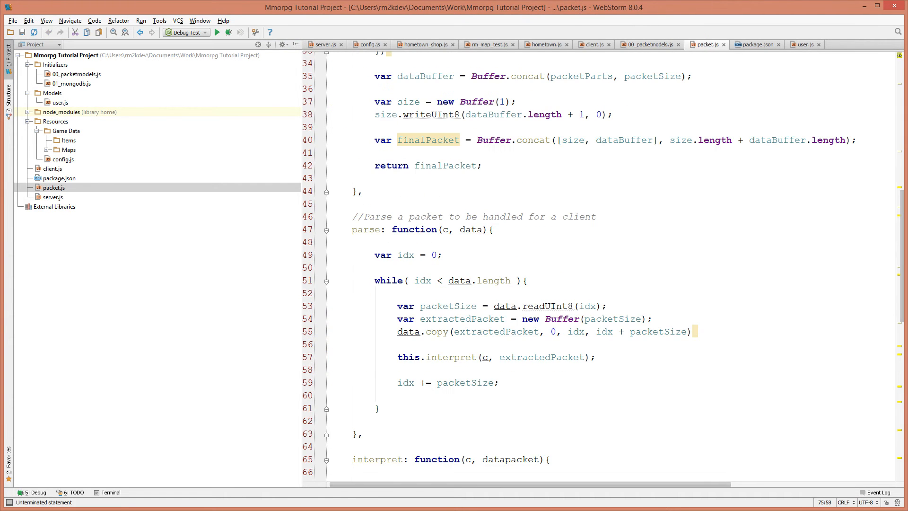
pyautogui.scroll(-3)
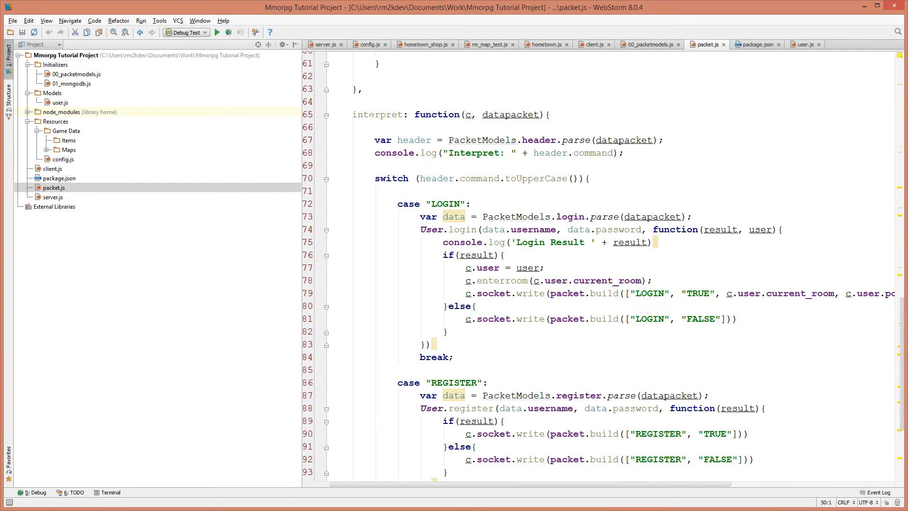
pyautogui.doubleClick(385, 115)
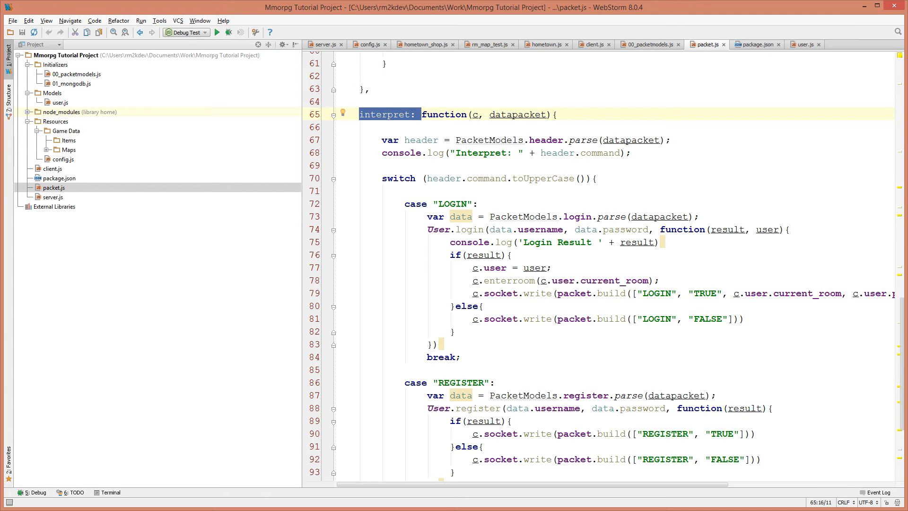
pyautogui.scroll(-3)
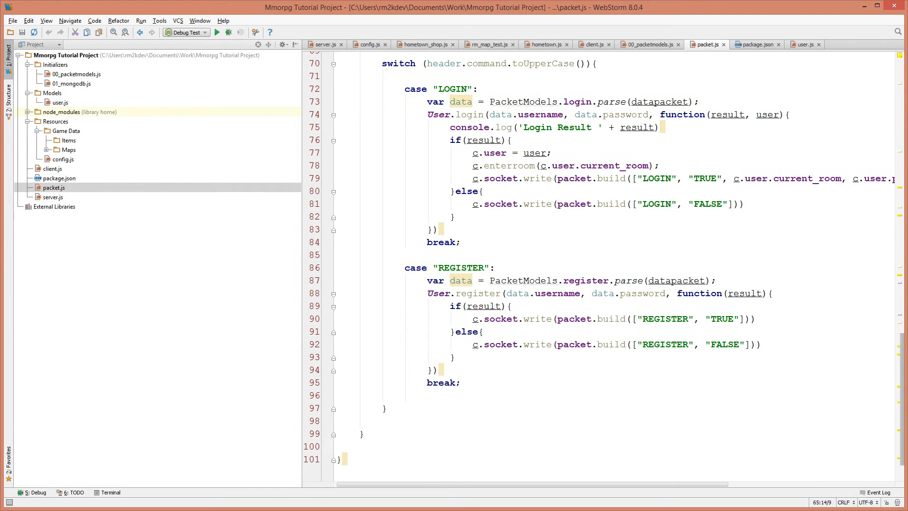
pyautogui.scroll(3)
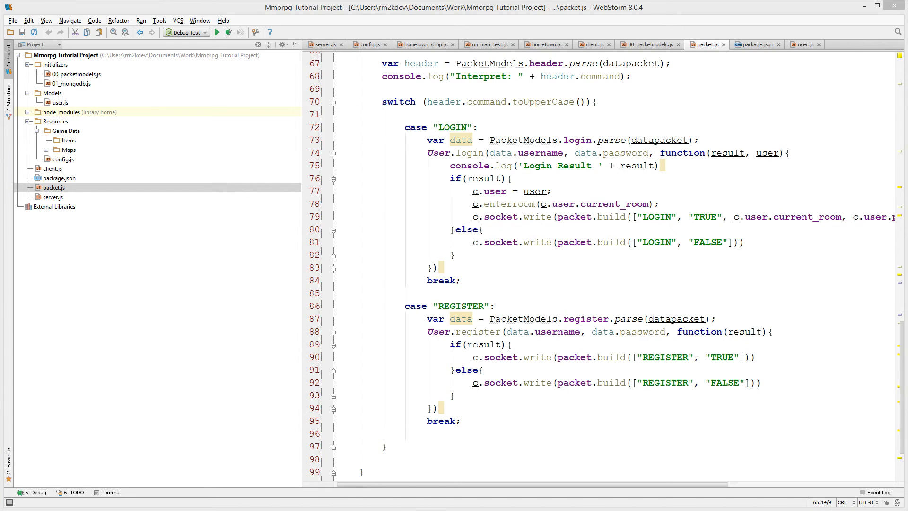
# - Add case "POS": below REGISTER with var data = PacketModels.pos.parse(datapacket);
pyautogui.click(406, 446)
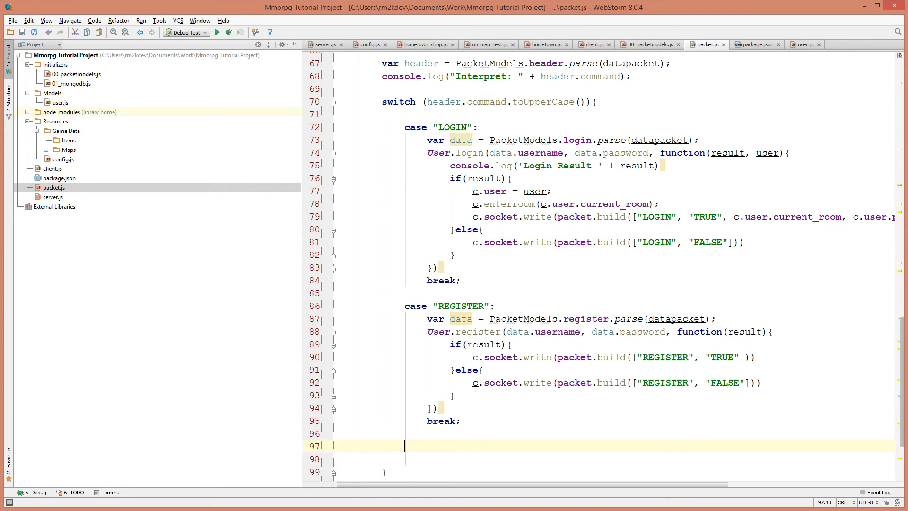
pyautogui.write('case "POS":')
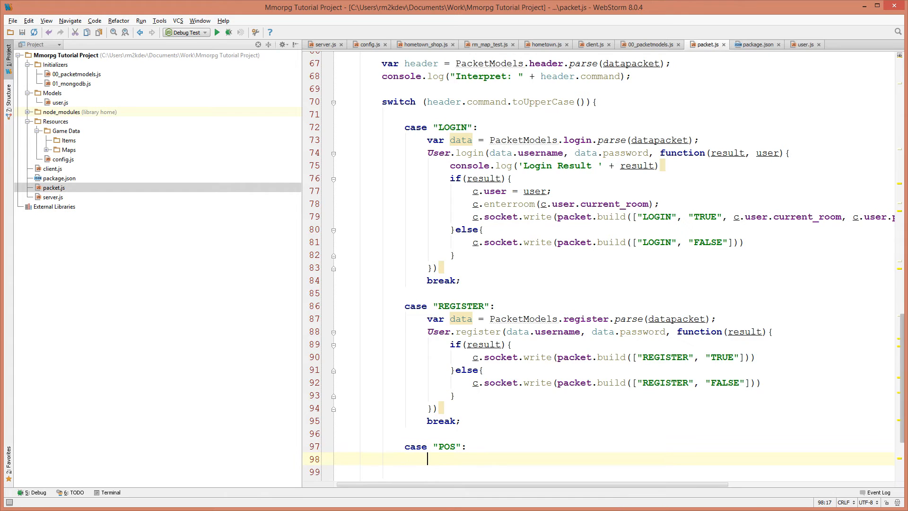
pyautogui.scroll(-3)
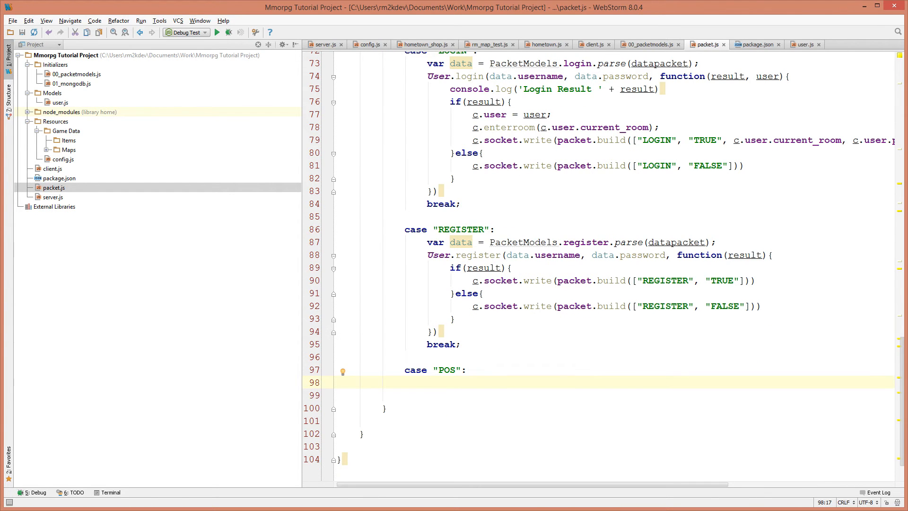
pyautogui.write('var data = PacketModels.register.parse(datapacket);')
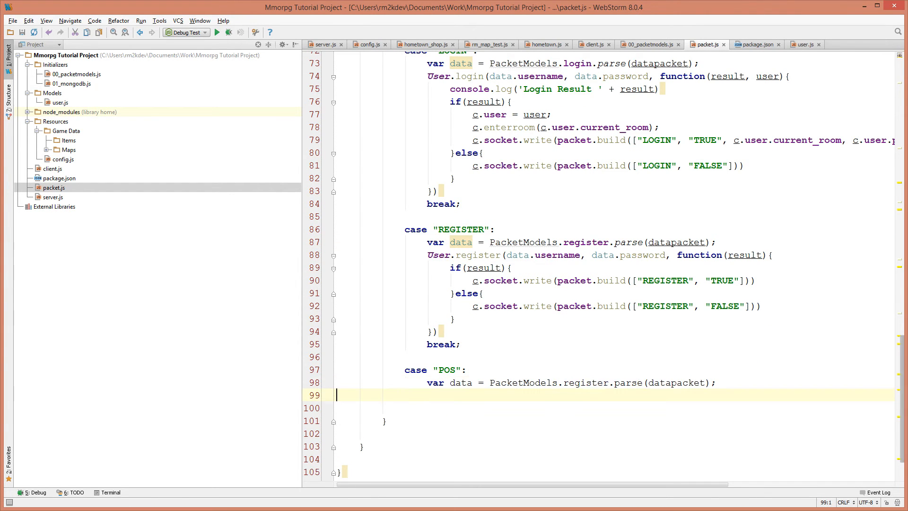
pyautogui.write('pos')
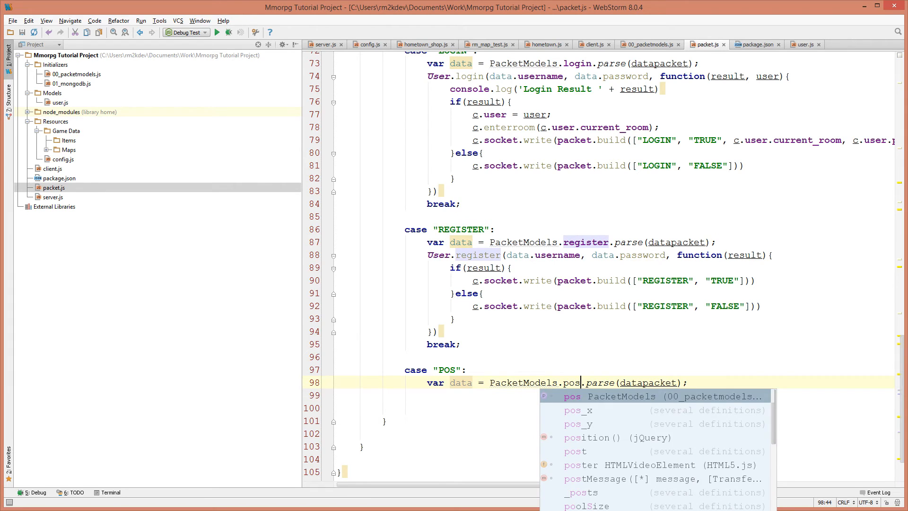
pyautogui.press('Escape')
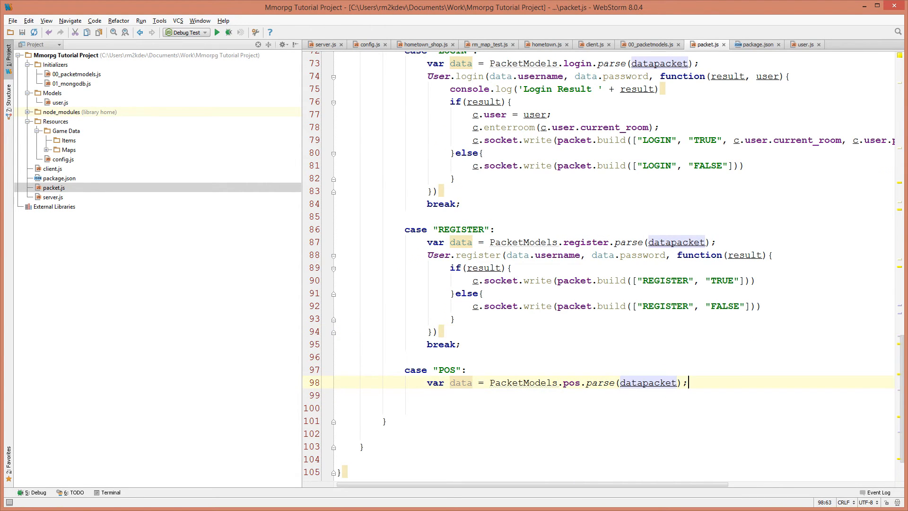
pyautogui.scroll(3)
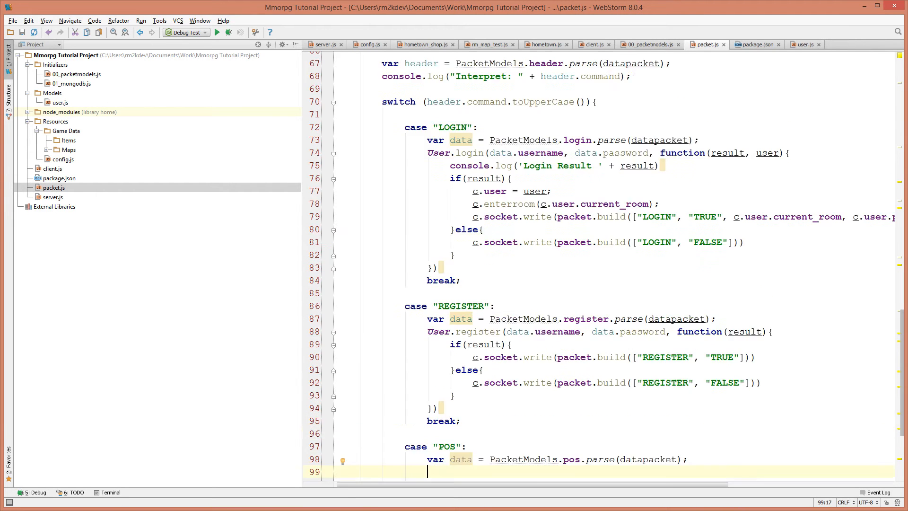
pyautogui.scroll(3)
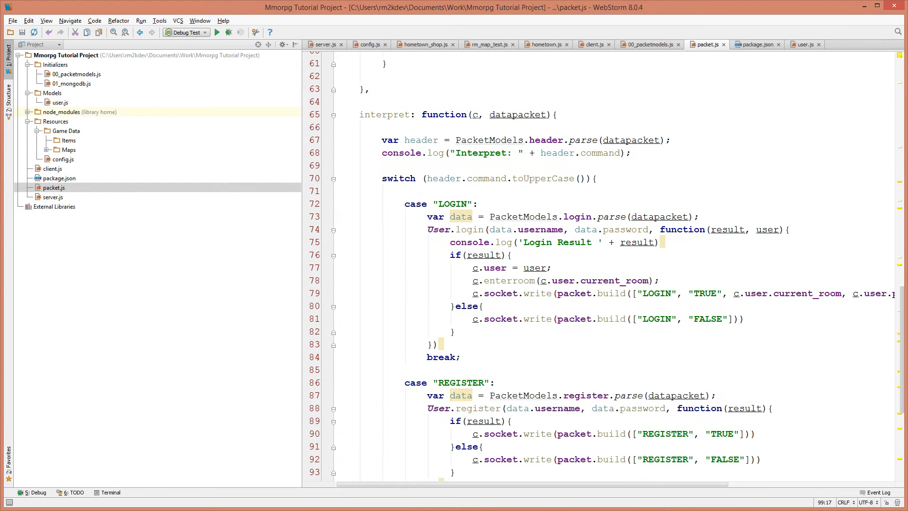
pyautogui.click(474, 115)
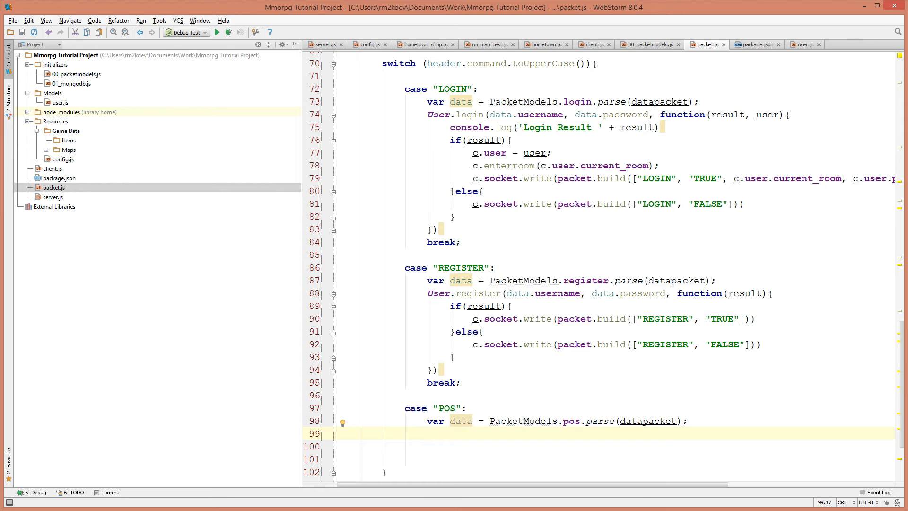
# - Set c.user.pos_x and pos_y from data.target_x and target_y, then call c.user.save()
pyautogui.write('c')
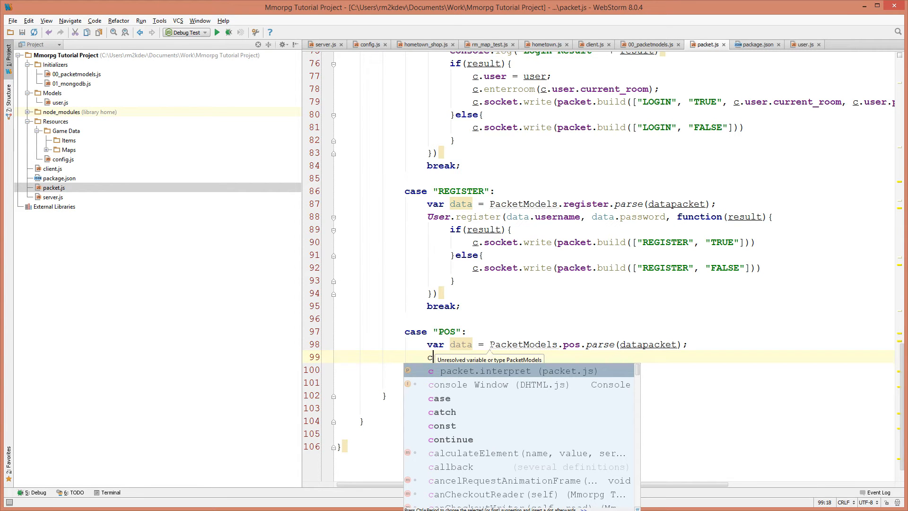
pyautogui.moveTo(484, 362)
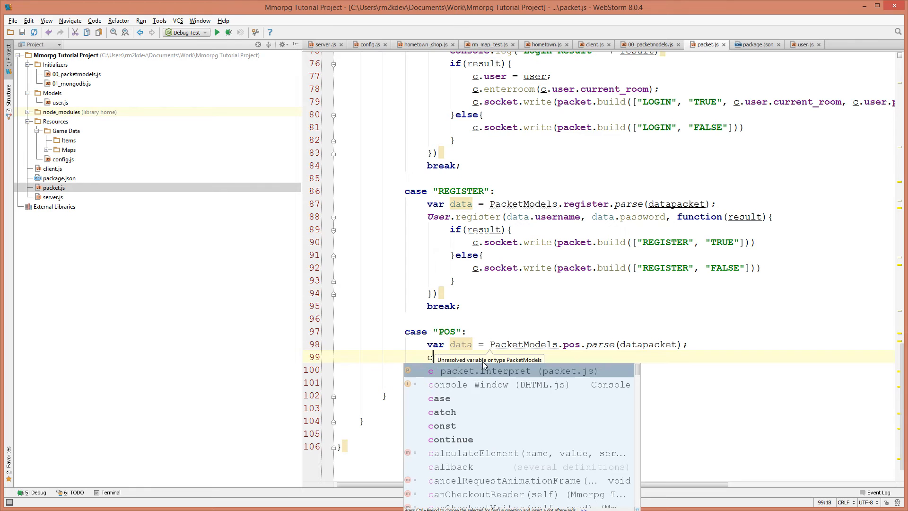
pyautogui.press('Escape')
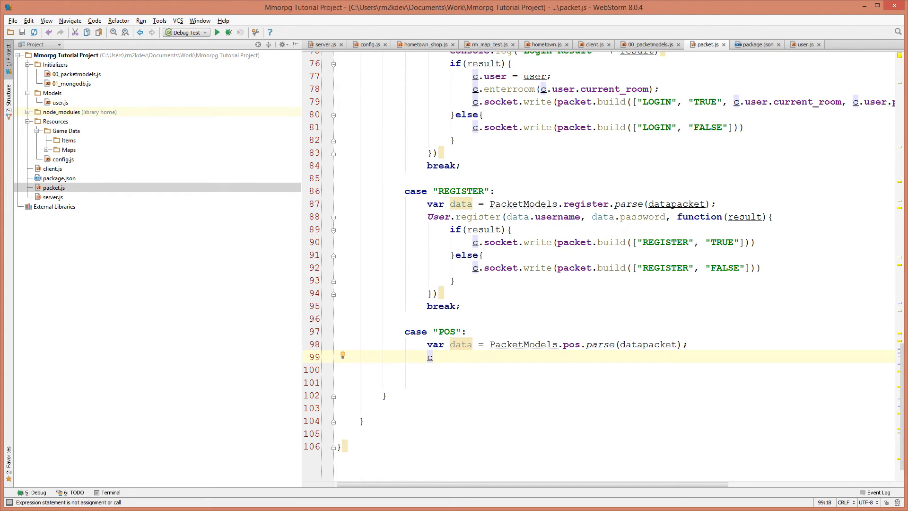
pyautogui.write('.user')
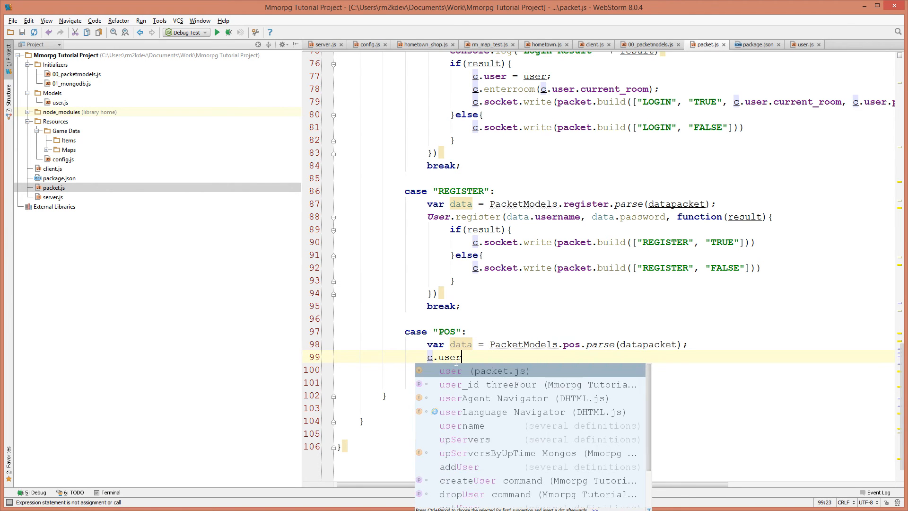
pyautogui.write('.pos_x =')
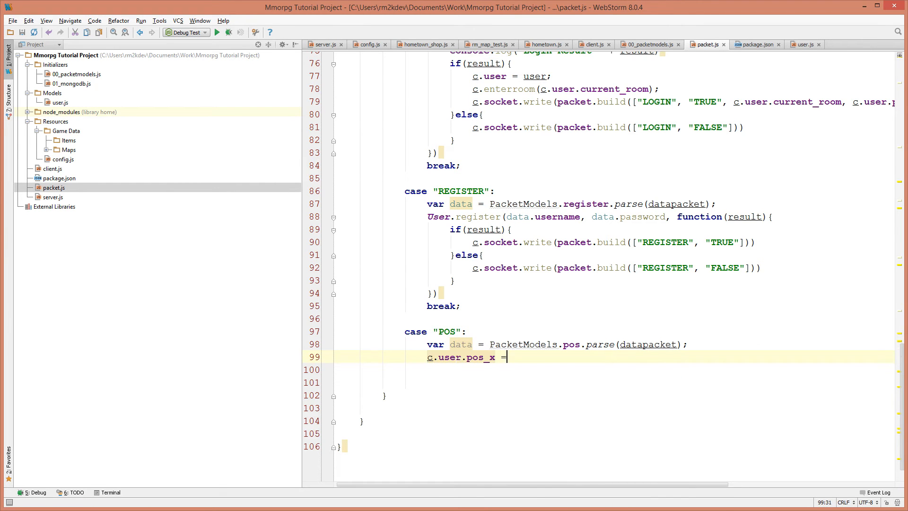
pyautogui.write('data.target_x;')
pyautogui.click(618, 370)
pyautogui.write('c.us')
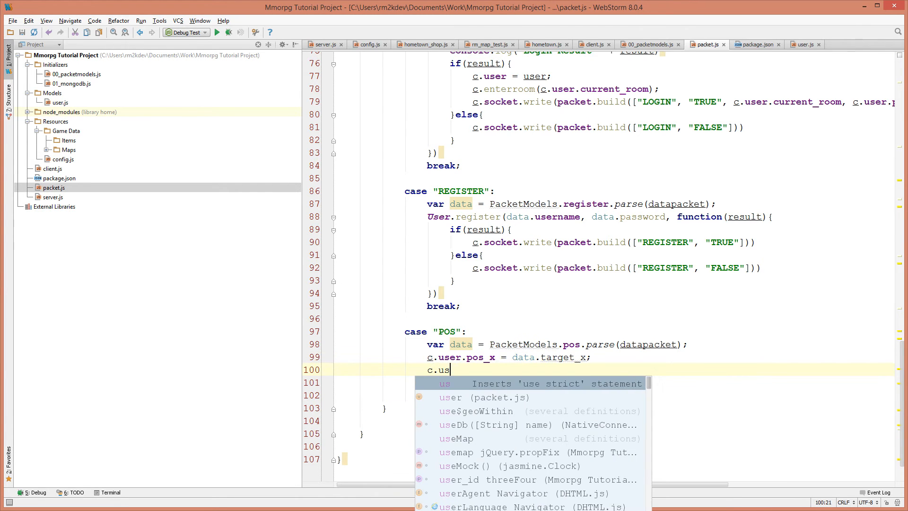
pyautogui.write('er.pos_y = data.')
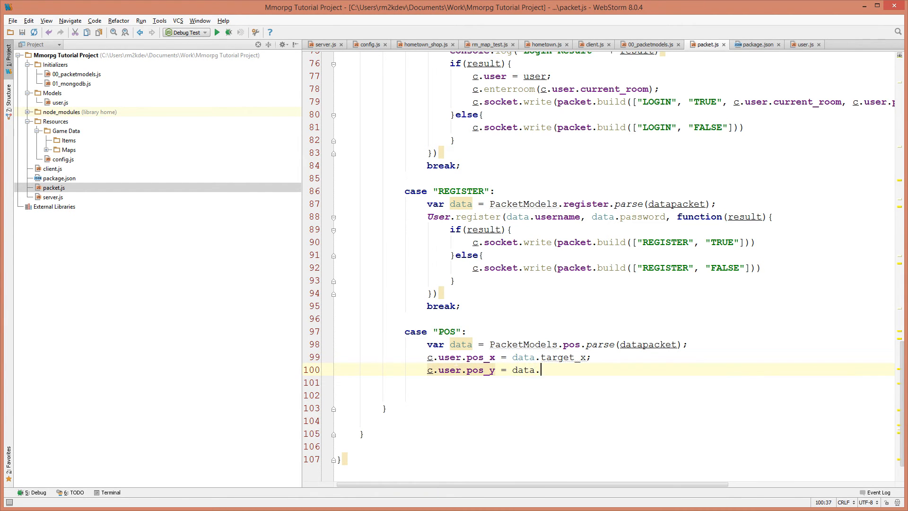
pyautogui.write('target_y;')
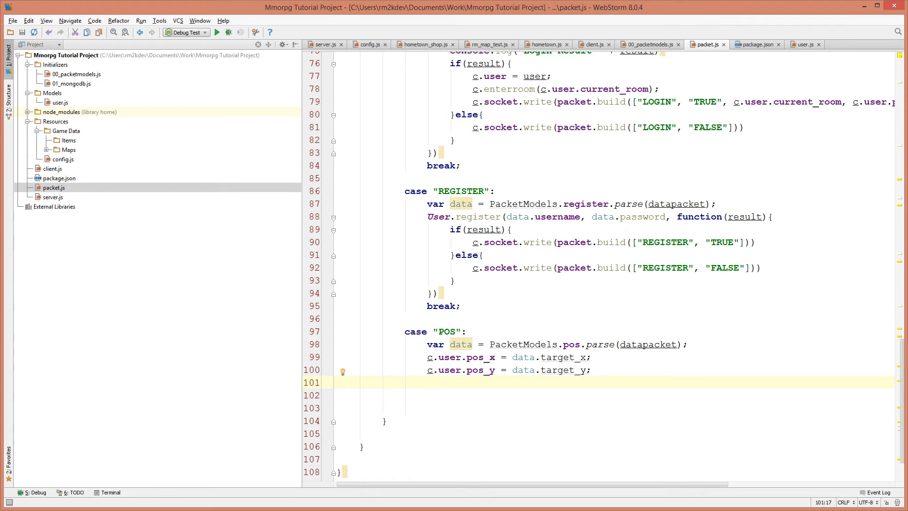
pyautogui.write('c.use')
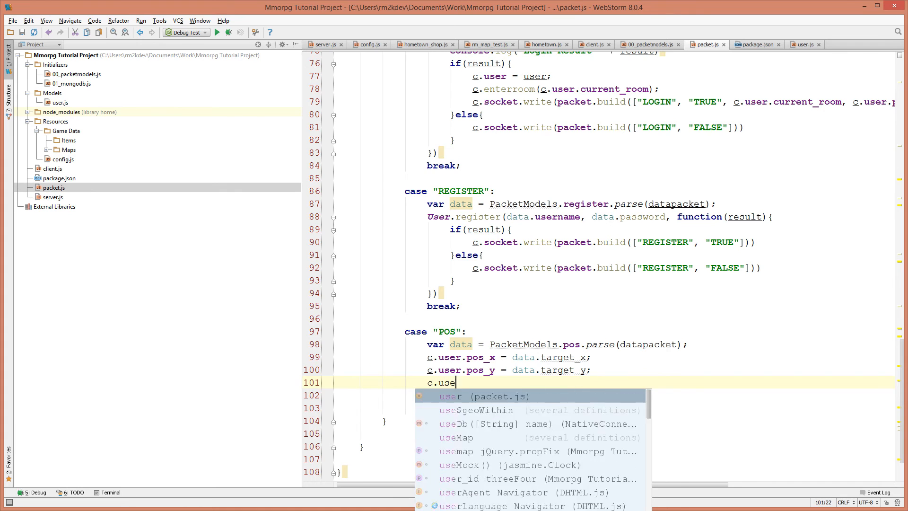
pyautogui.write('r.save();')
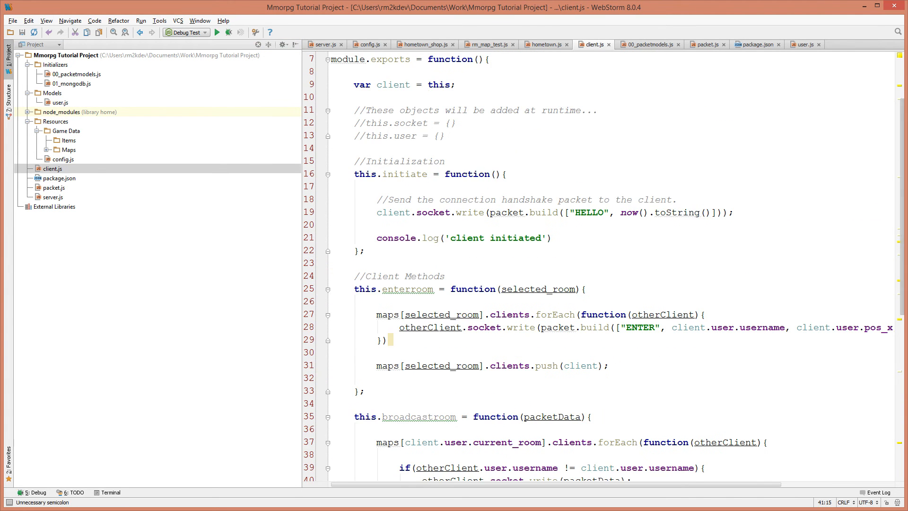
# - Review broadcastroom in client.js and the pos model, then return to packet.js for the POS case
pyautogui.scroll(-3)
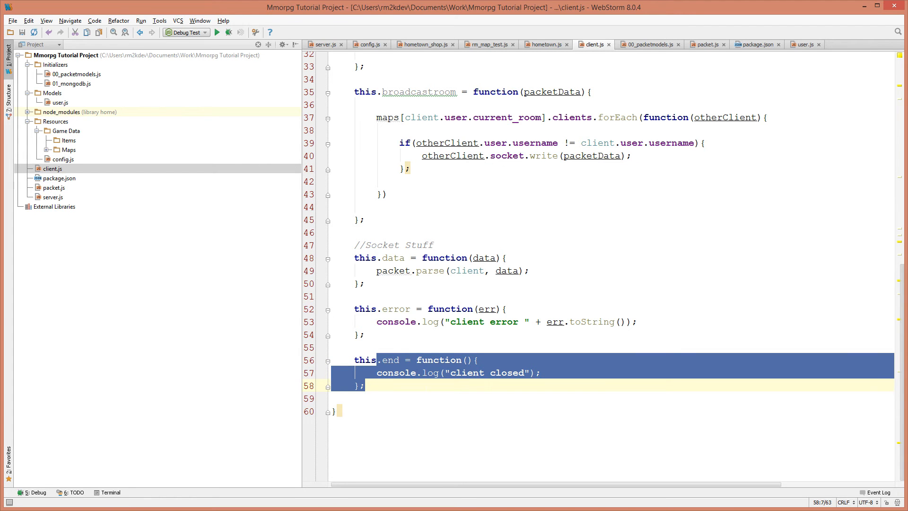
pyautogui.click(388, 385)
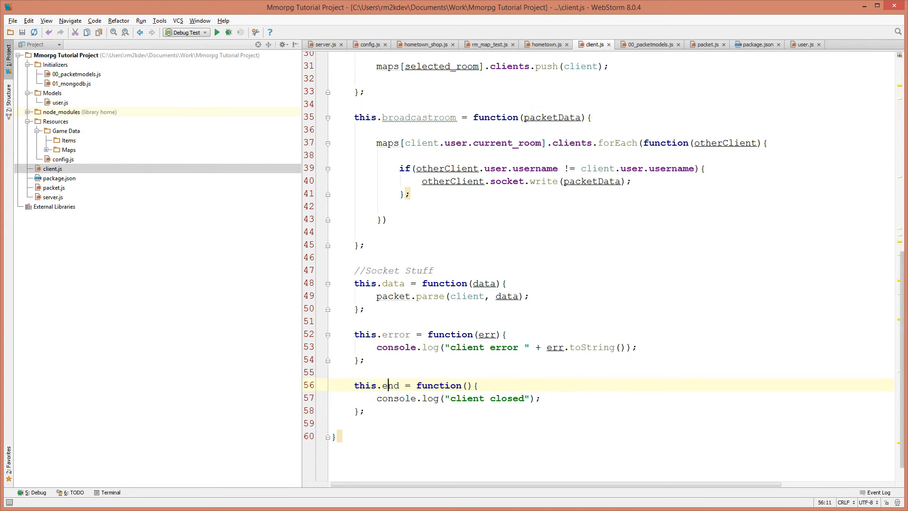
pyautogui.write('clien')
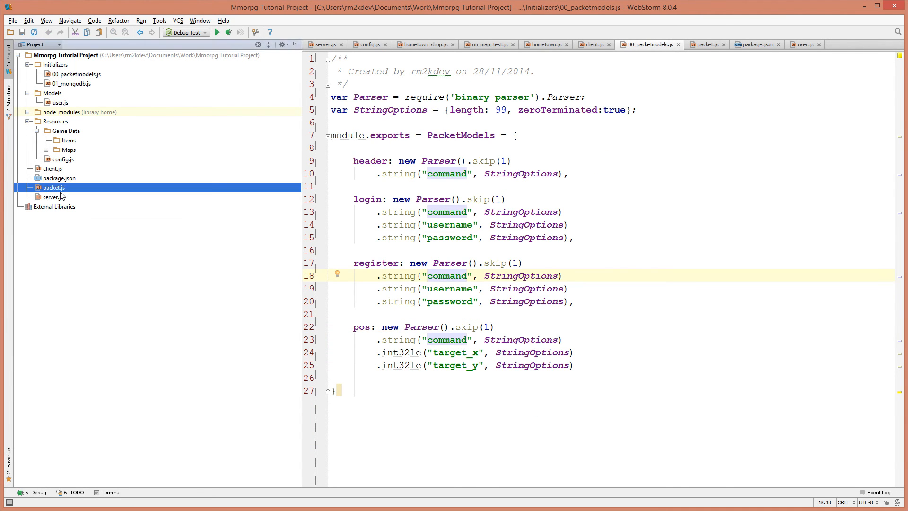
pyautogui.click(706, 45)
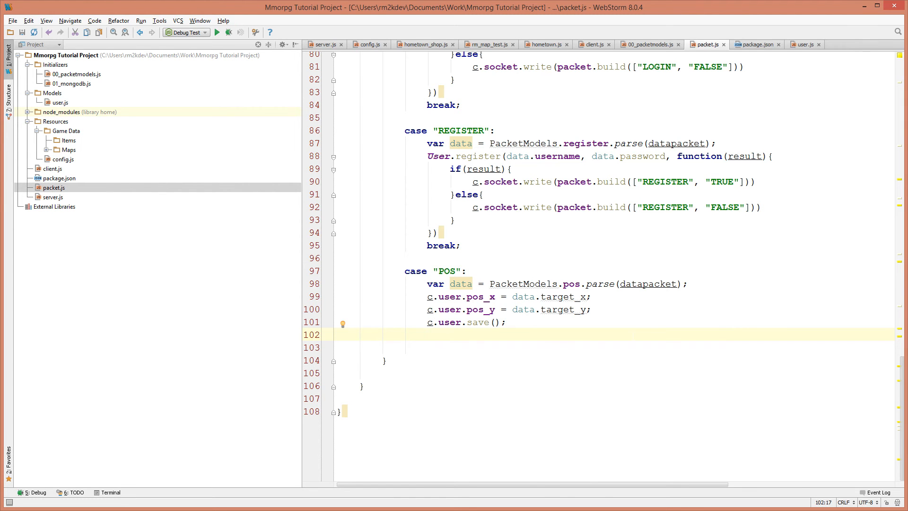
# - Start c.broadcastroom(packet.build(["POS", c.user.username in the POS case
pyautogui.write('c.b')
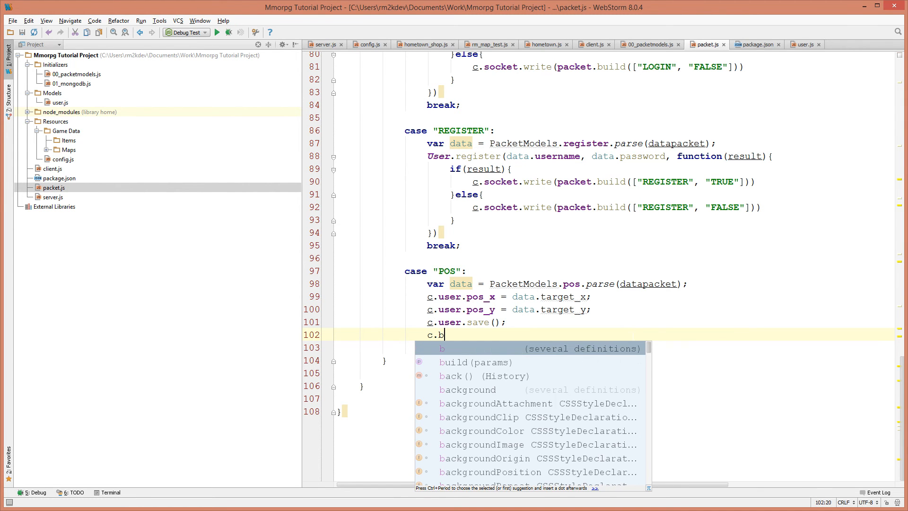
pyautogui.write('roadcastroom(')
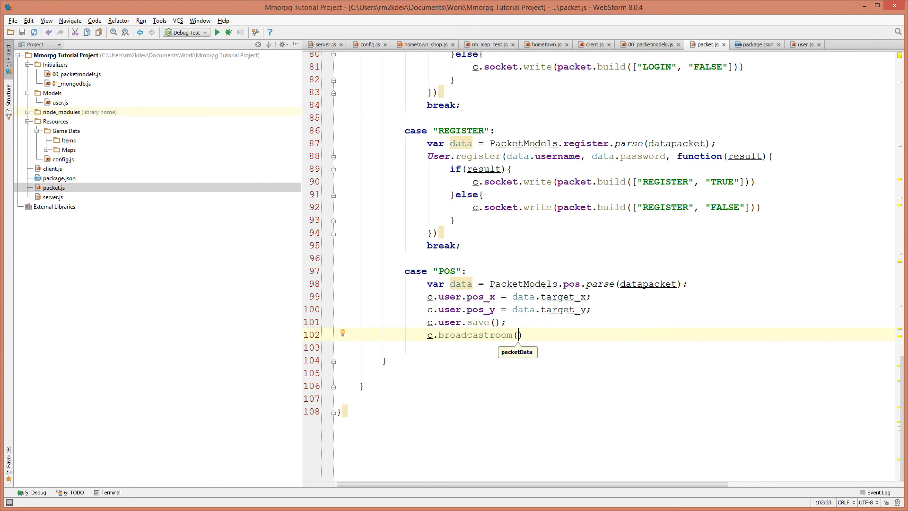
pyautogui.write('packet.build(')
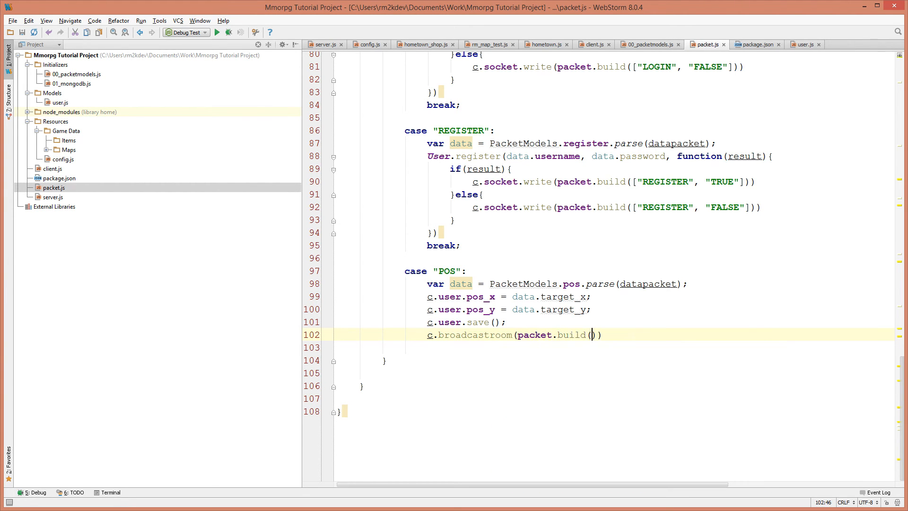
pyautogui.write('[')
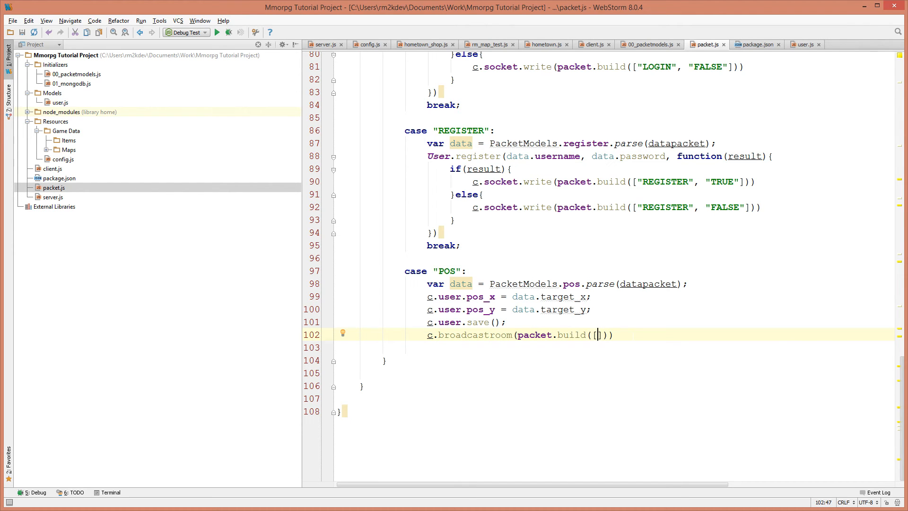
pyautogui.write('"POS"')
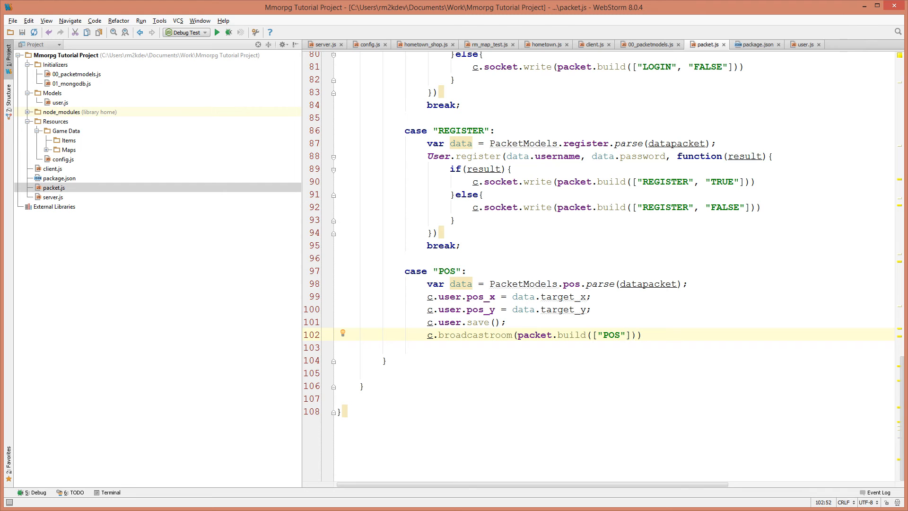
pyautogui.write('", "')
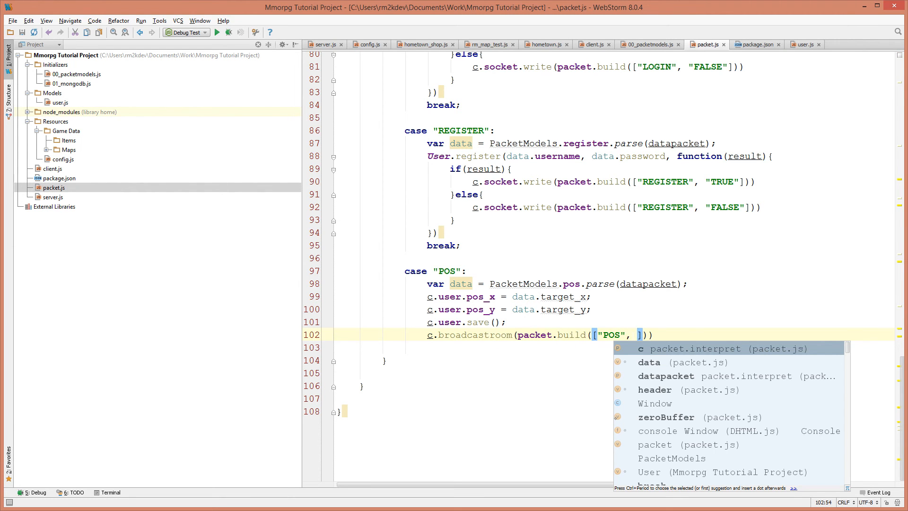
pyautogui.write('c.user.username')
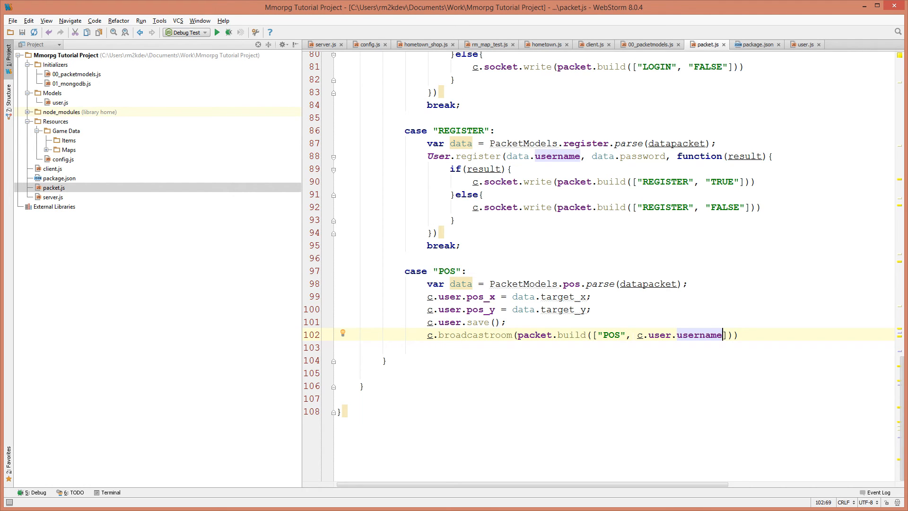
# - Complete the broadcast with data.target_x and data.target_y and close the statement
pyautogui.write('", "')
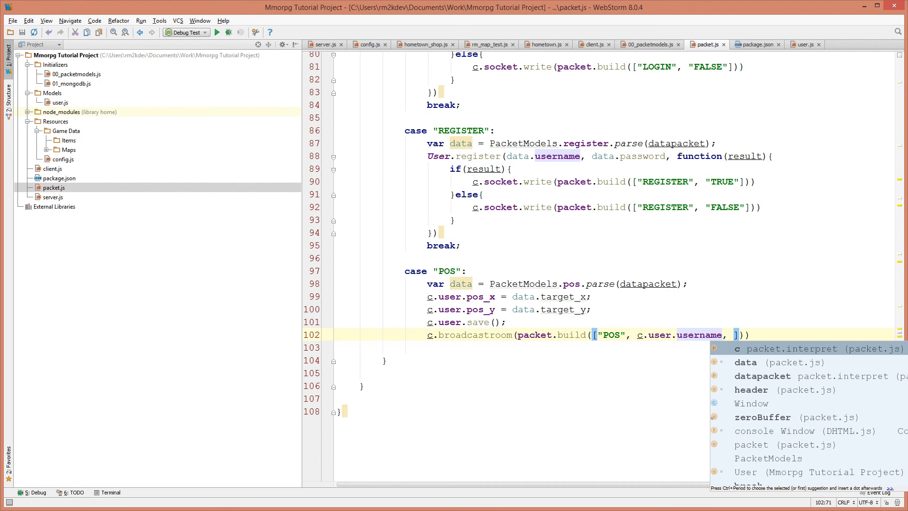
pyautogui.write('d')
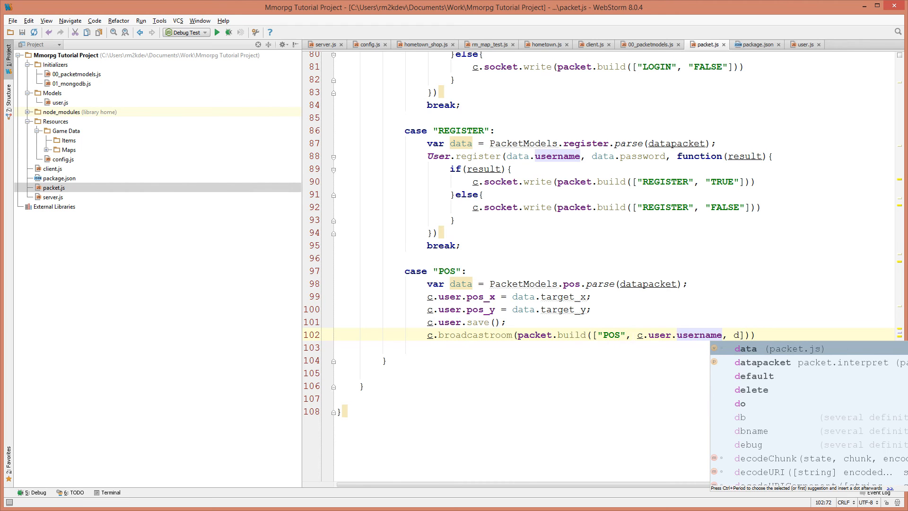
pyautogui.write('ata.target')
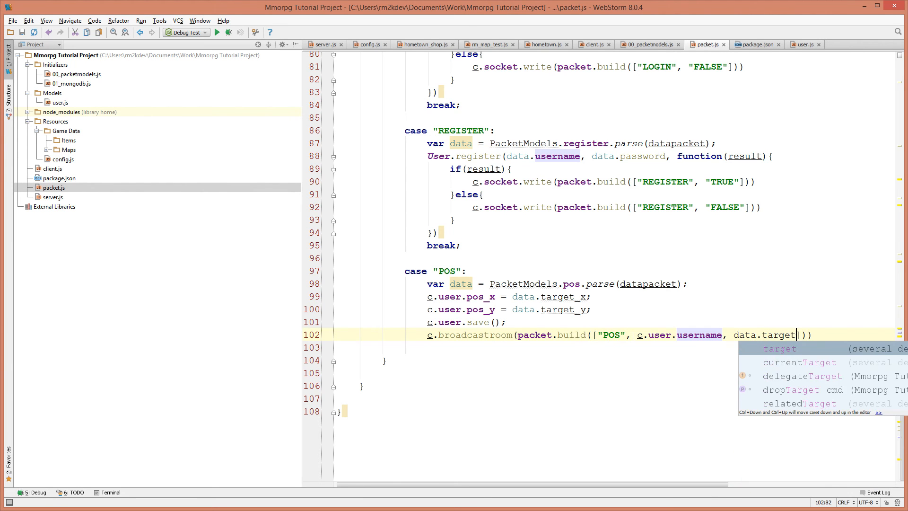
pyautogui.write('_x')
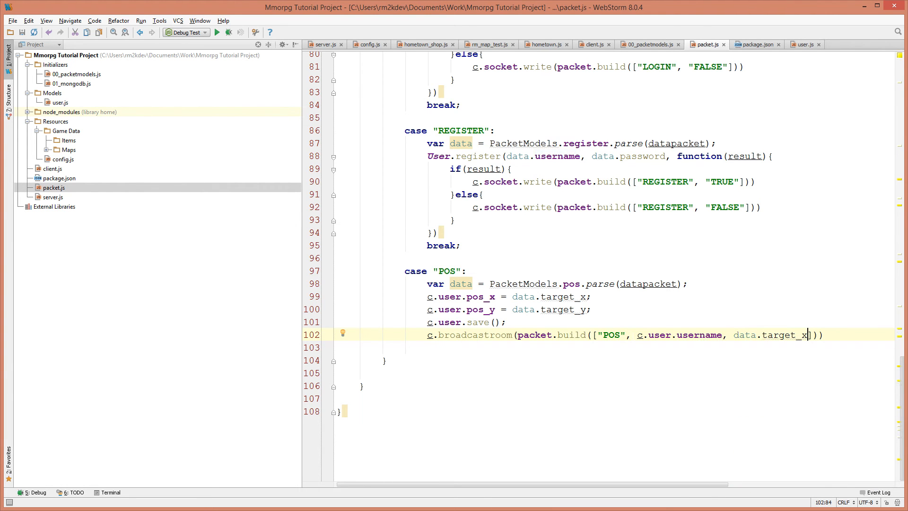
pyautogui.write(', data.target_y')
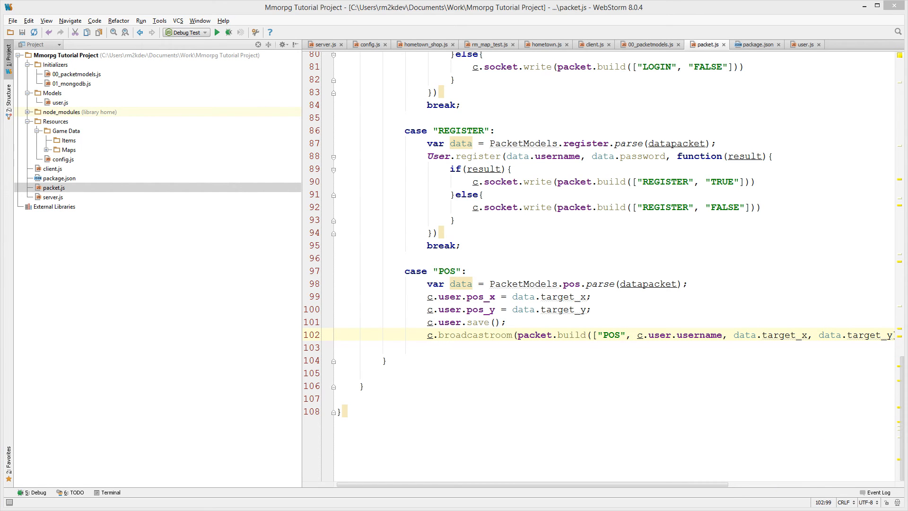
pyautogui.click(360, 386)
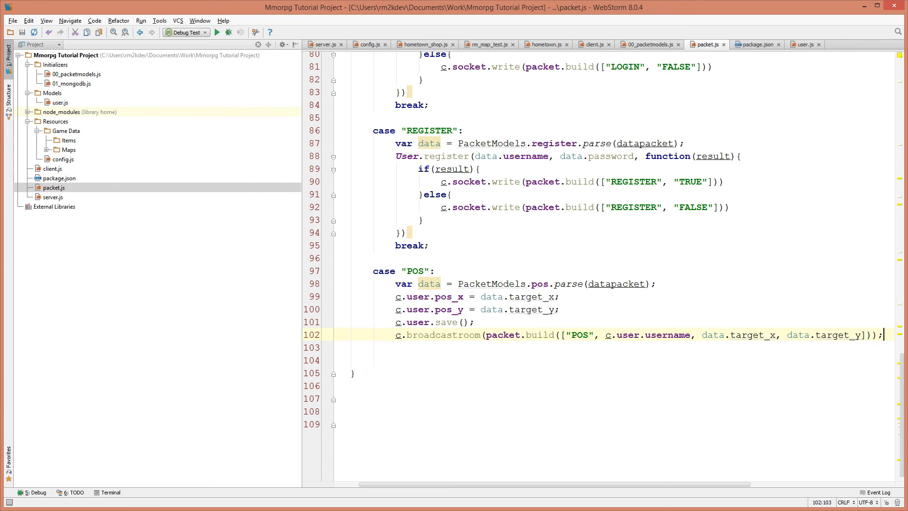
# - Add console.log(data) after the broadcast and run the debug server with a client connected
pyautogui.write('consol')
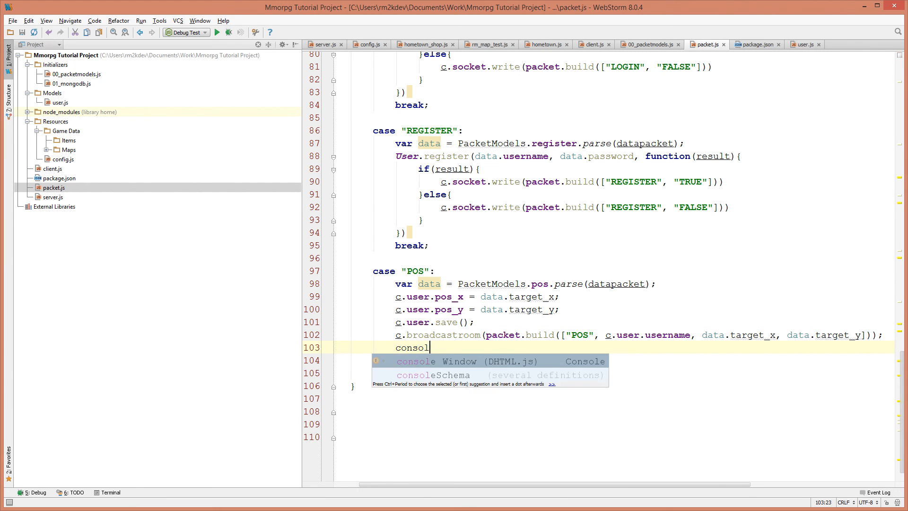
pyautogui.write('e.log(data);')
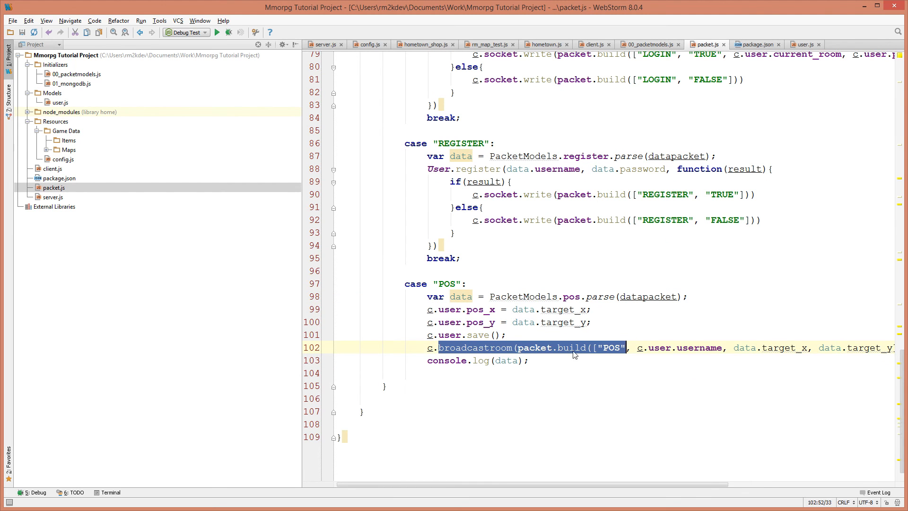
pyautogui.click(32, 492)
pyautogui.write('a')
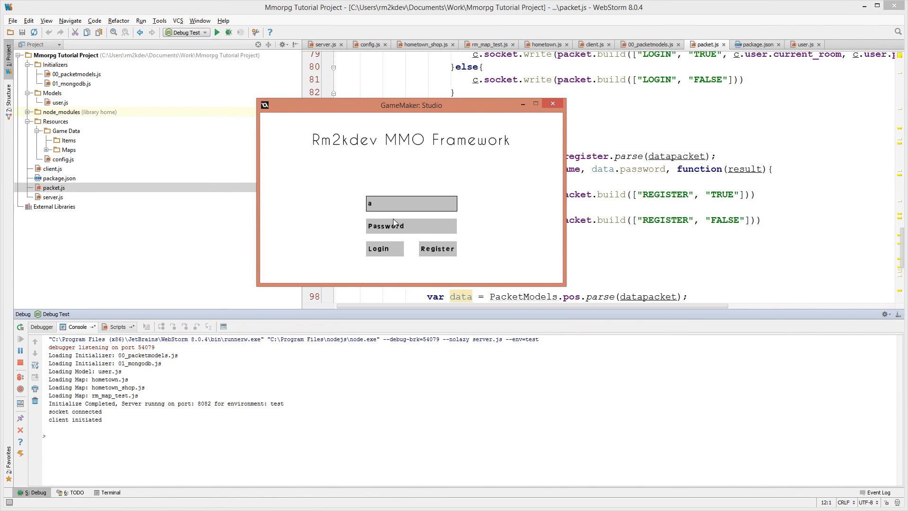
# - Log in and move the character to several tiles while the console logs each pos target_x/target_y
pyautogui.click(379, 249)
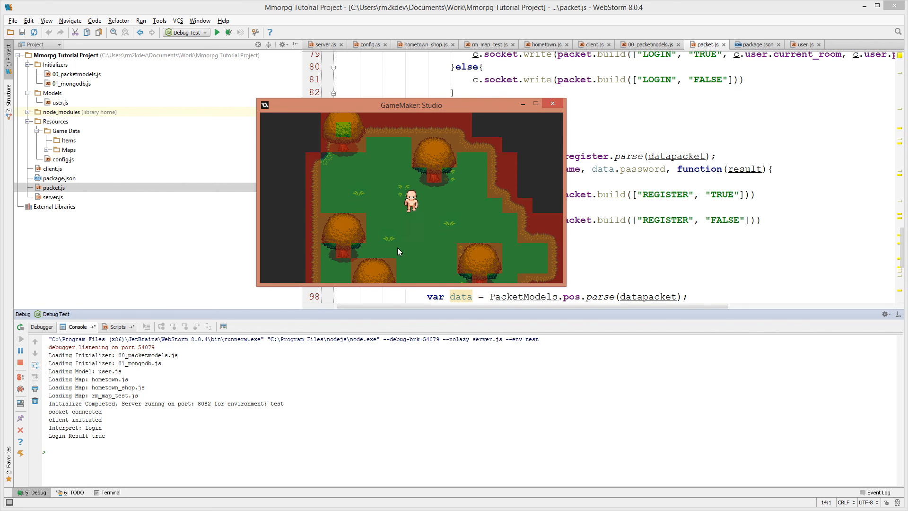
pyautogui.click(398, 222)
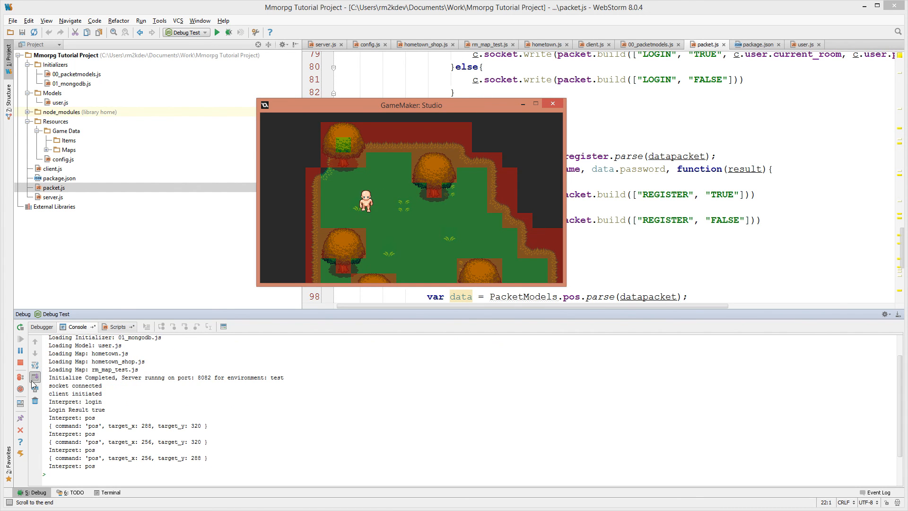
pyautogui.click(454, 251)
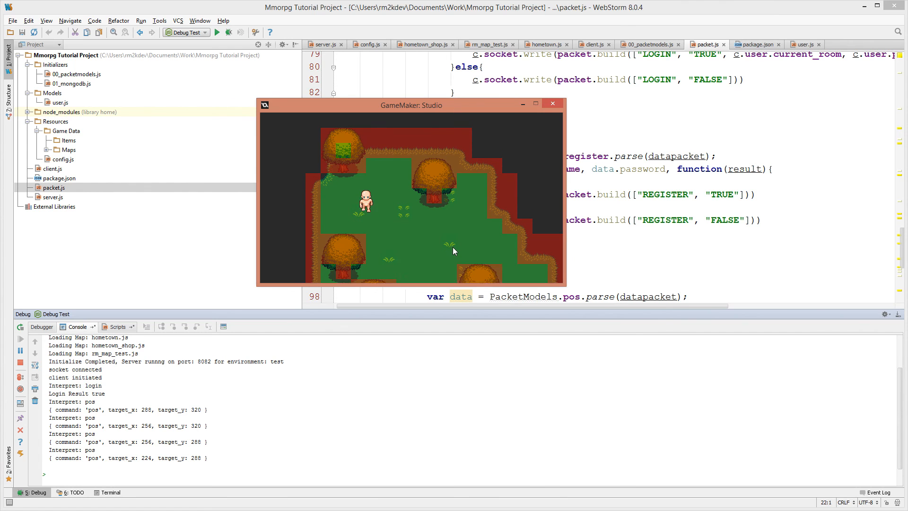
pyautogui.click(550, 103)
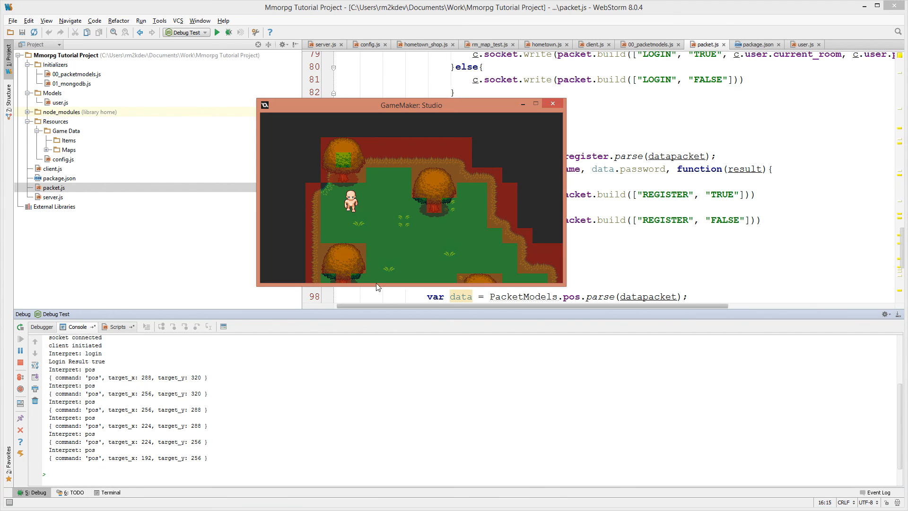
pyautogui.click(366, 200)
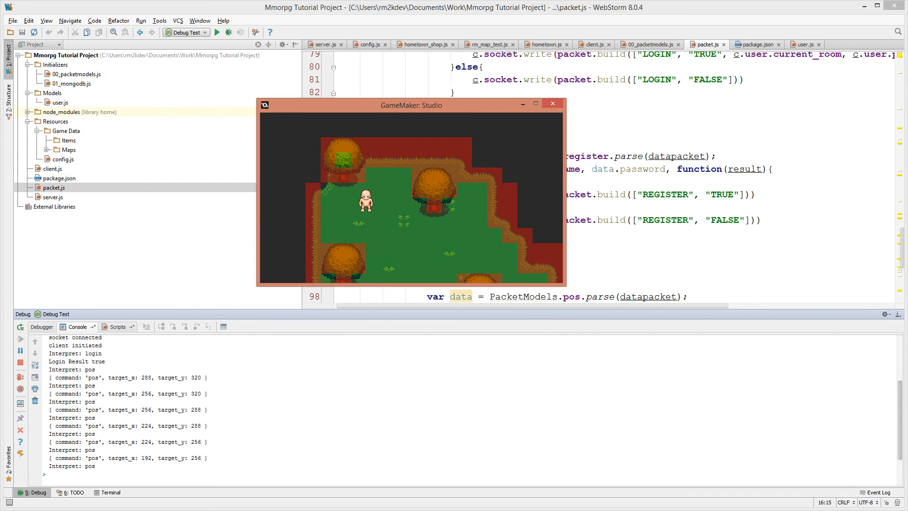
pyautogui.click(550, 103)
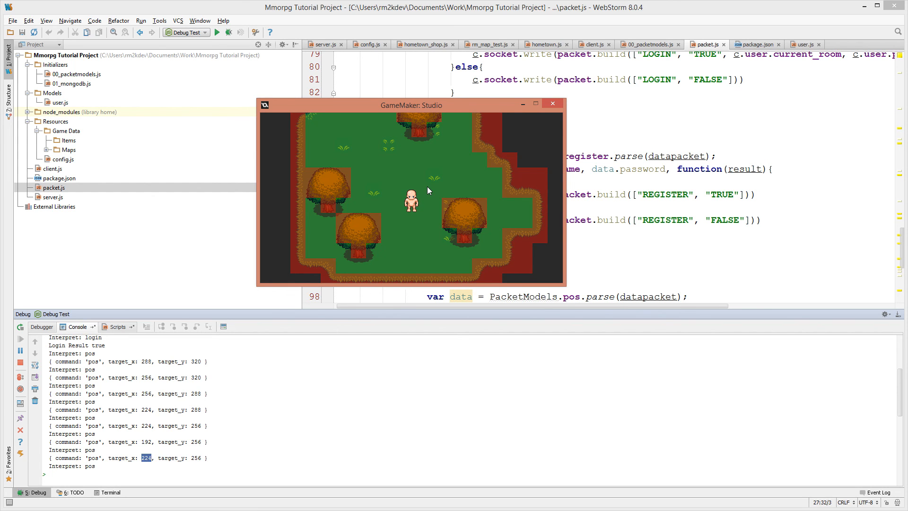
pyautogui.moveTo(472, 182)
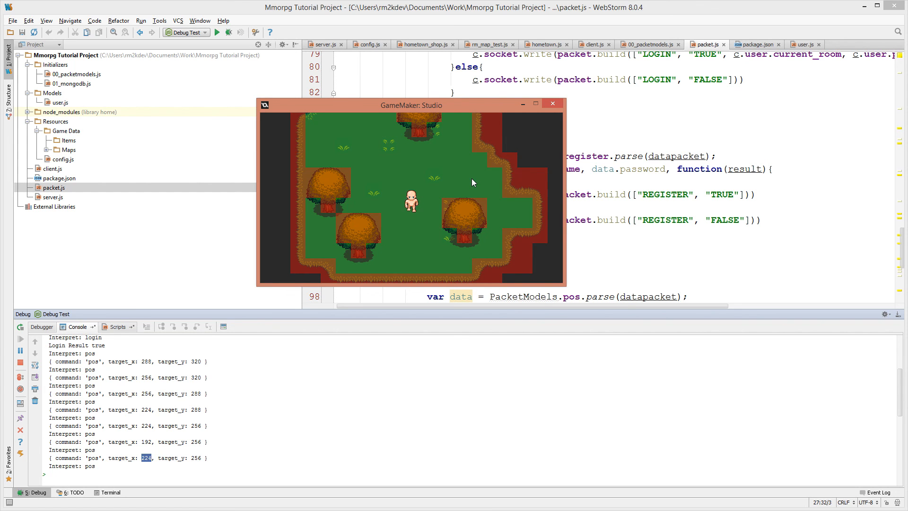
pyautogui.moveTo(481, 114)
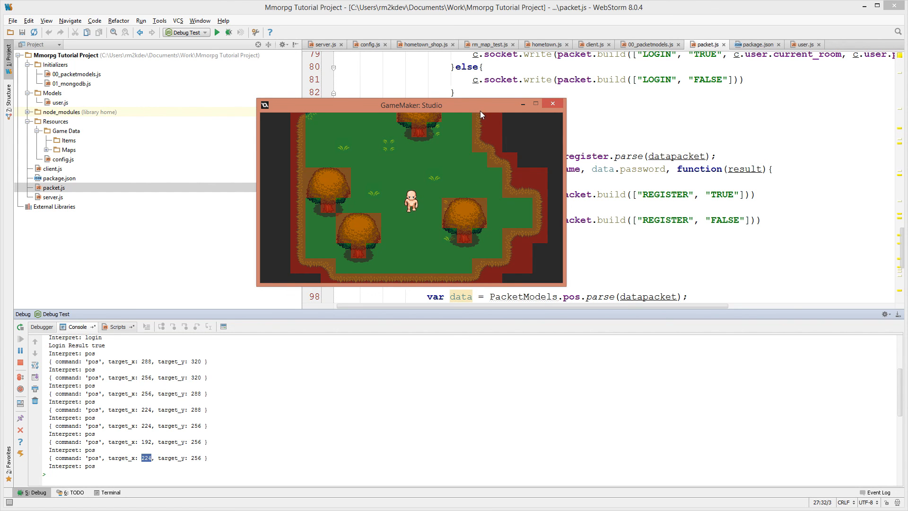